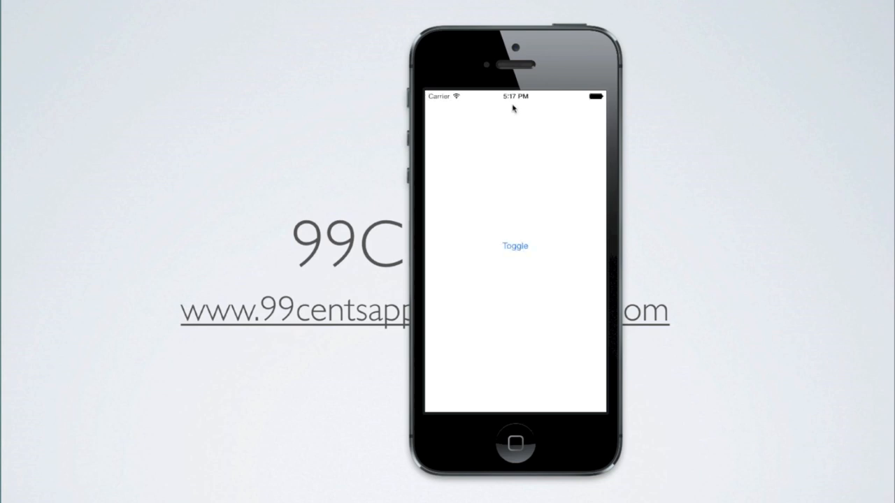
pyautogui.moveTo(536, 128)
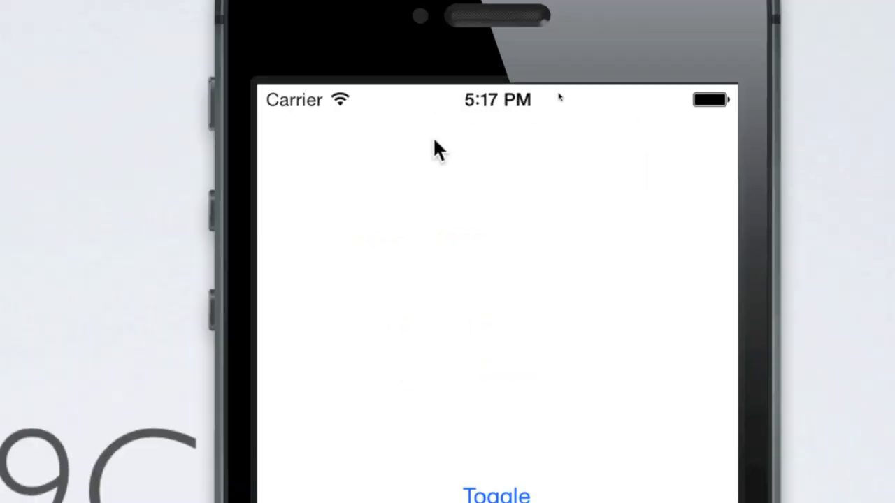
pyautogui.moveTo(431, 131)
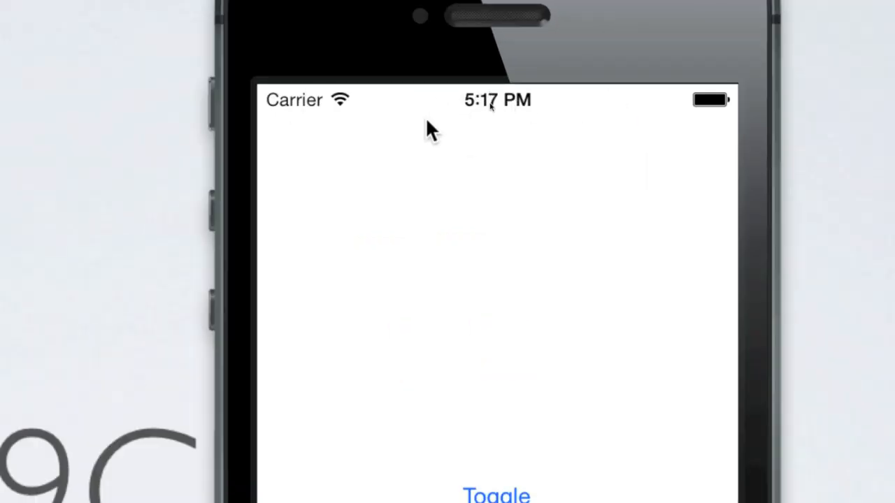
pyautogui.moveTo(545, 139)
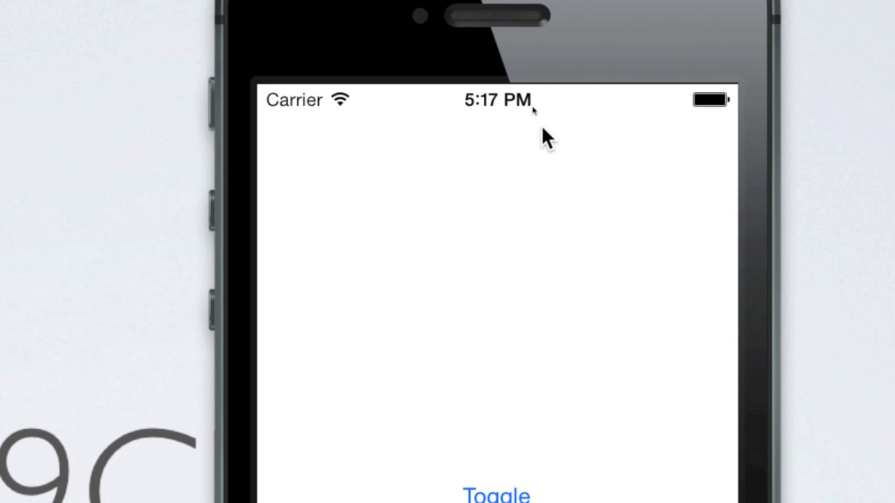
pyautogui.moveTo(514, 254)
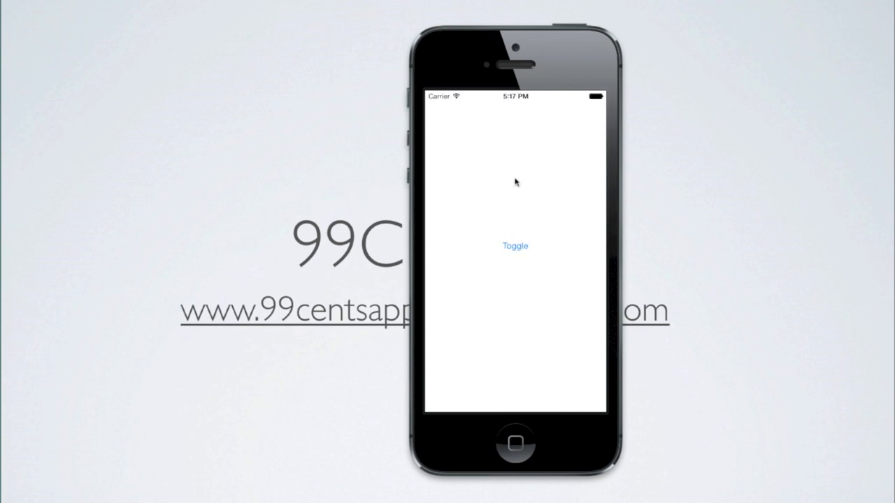
pyautogui.moveTo(513, 105)
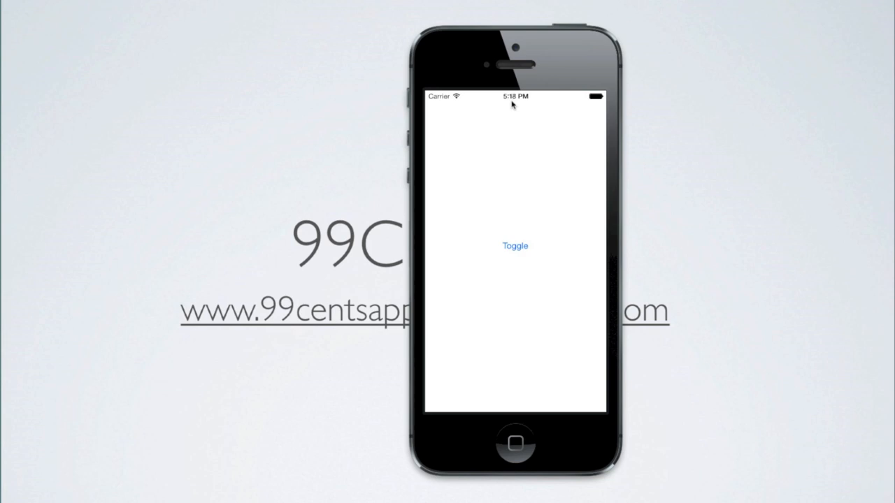
pyautogui.moveTo(507, 257)
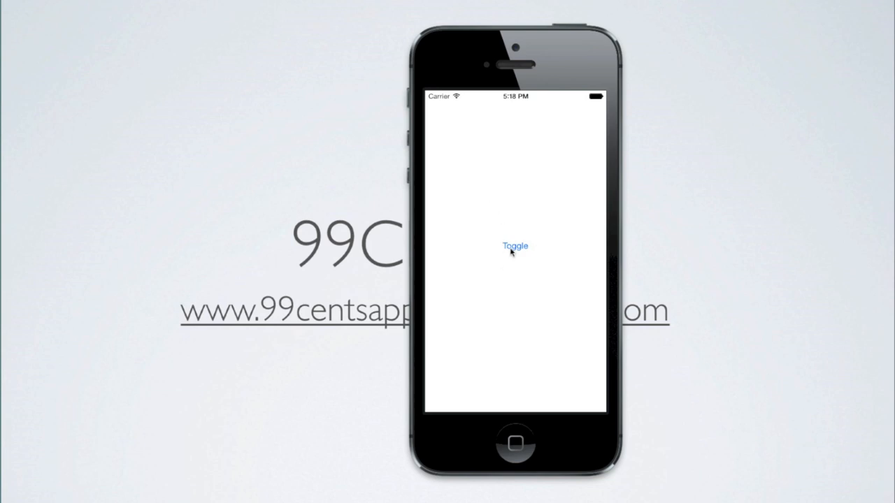
pyautogui.moveTo(491, 244)
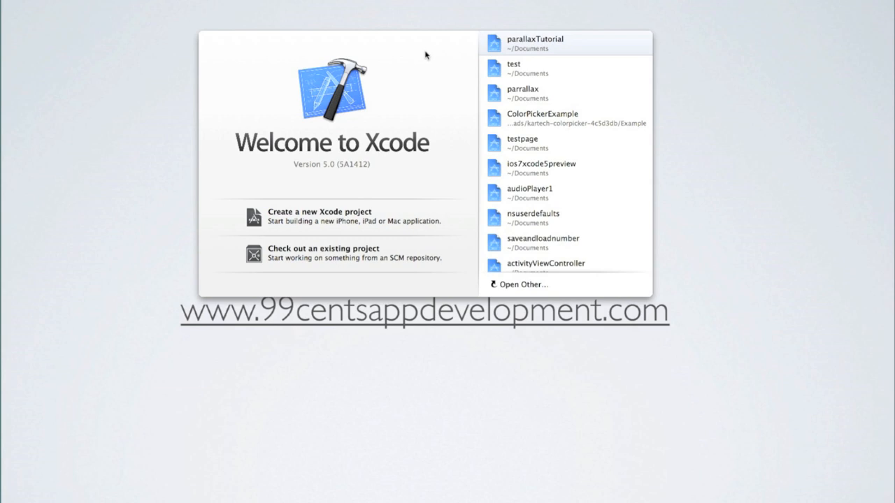
# Start a new Single View Application project named statusbartoggle and continue to choosing its location.
pyautogui.click(320, 212)
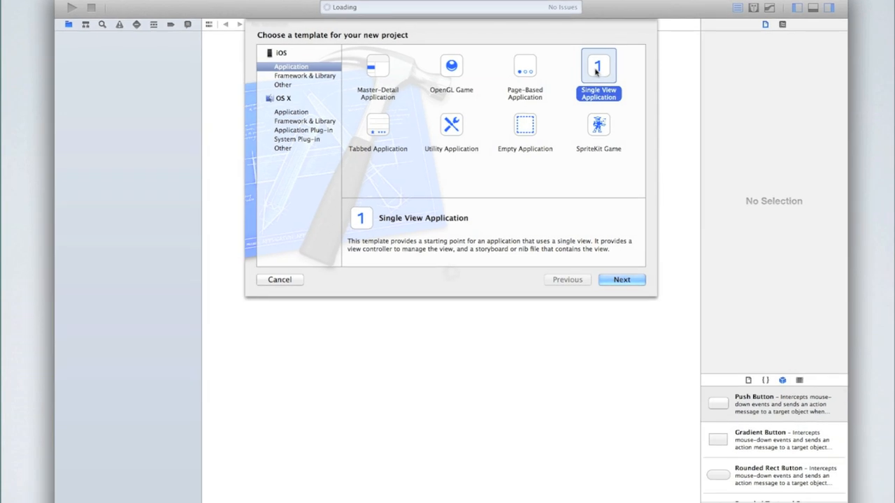
pyautogui.click(621, 280)
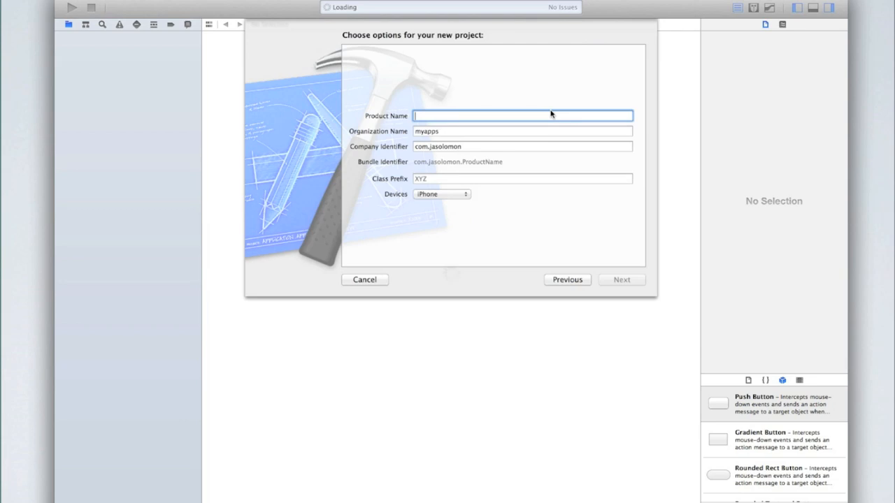
pyautogui.write('status')
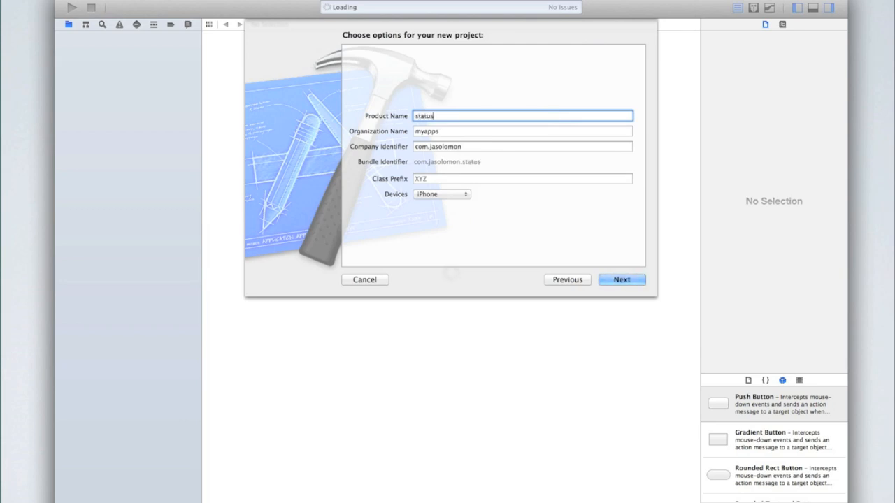
pyautogui.write('bartoggle')
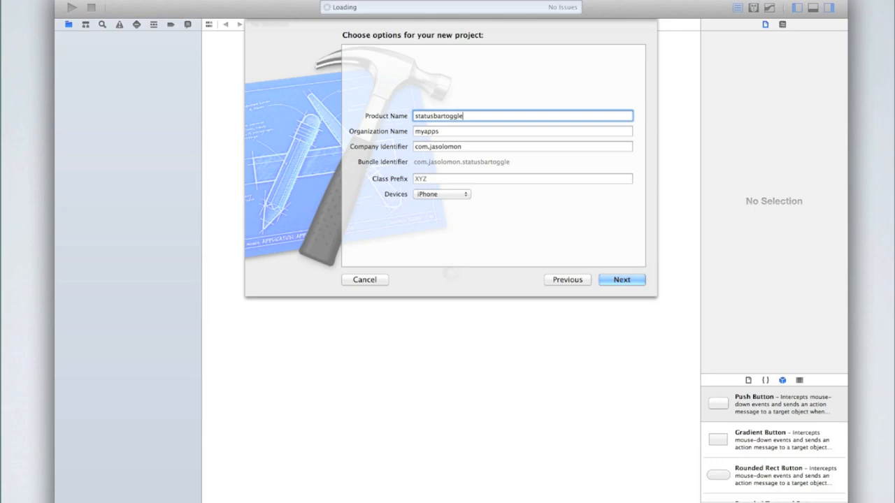
pyautogui.click(621, 279)
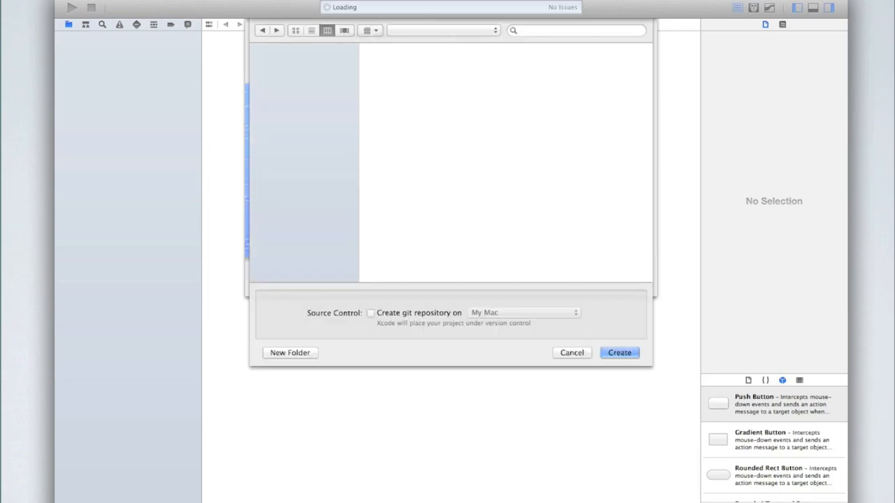
# Create the project and run it on the iPhone Retina (4-inch) simulator.
pyautogui.click(618, 352)
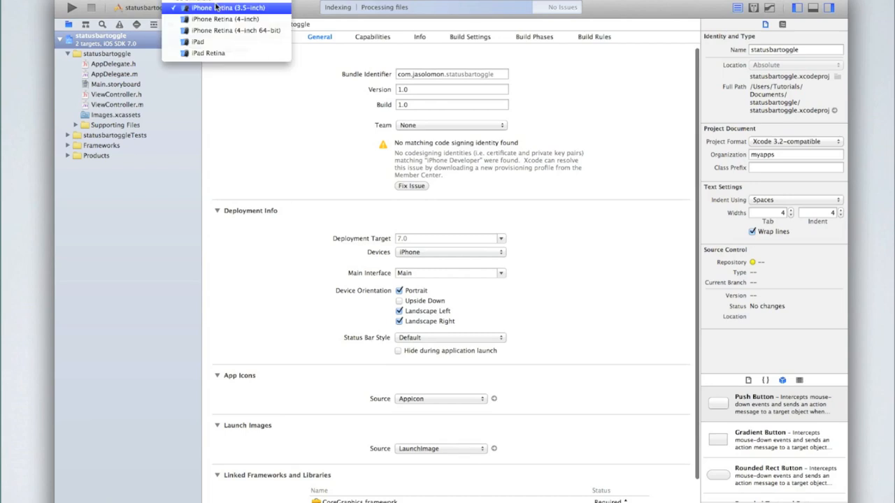
pyautogui.click(224, 18)
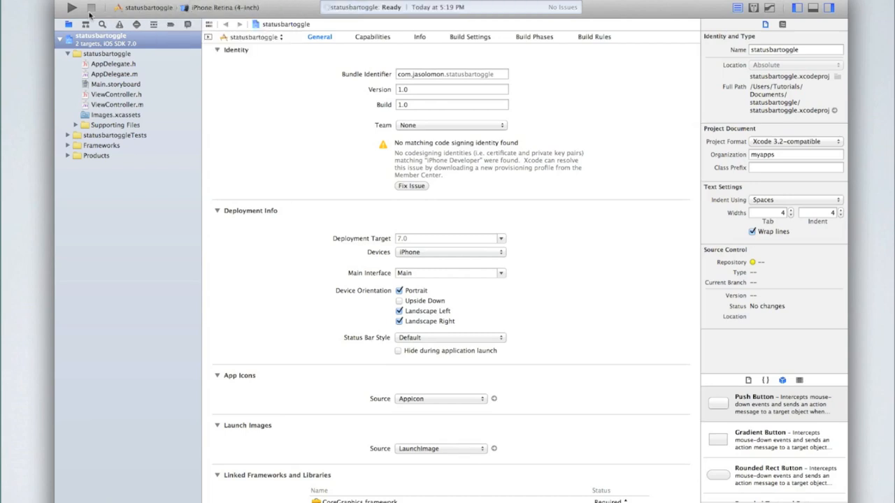
pyautogui.click(70, 7)
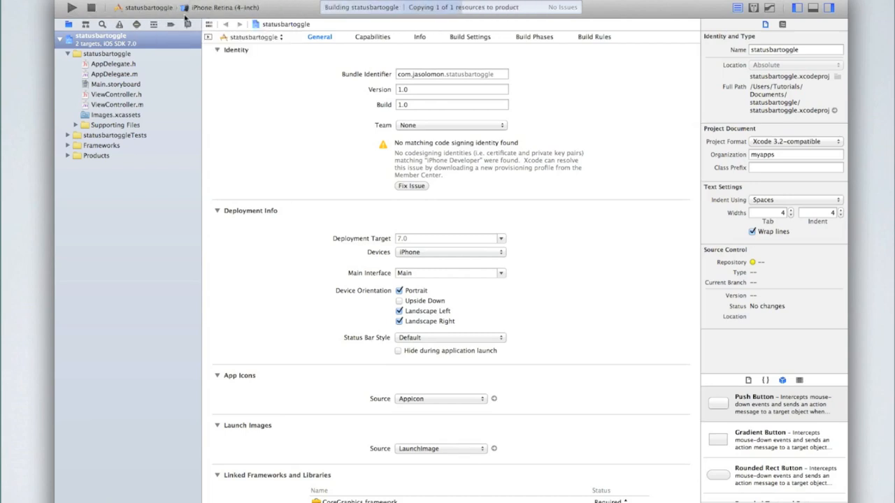
pyautogui.click(71, 8)
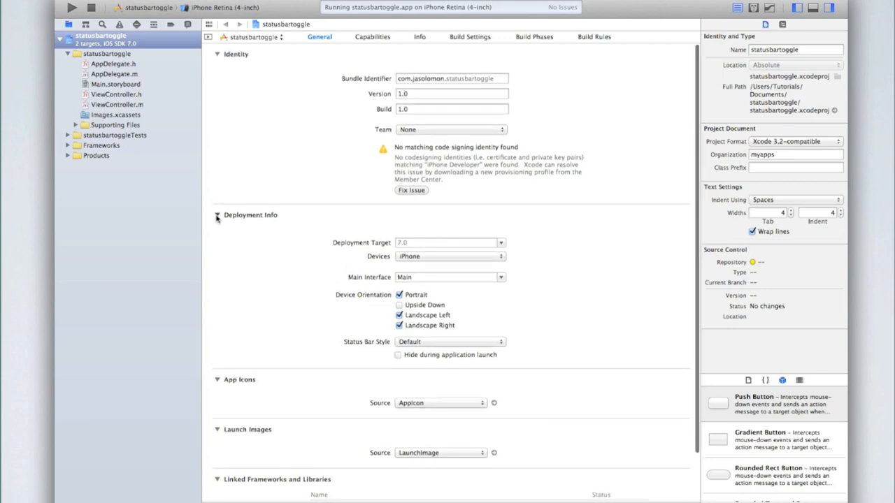
# Tick 'Hide during application launch' in the General tab's Deployment Info section.
pyautogui.click(217, 215)
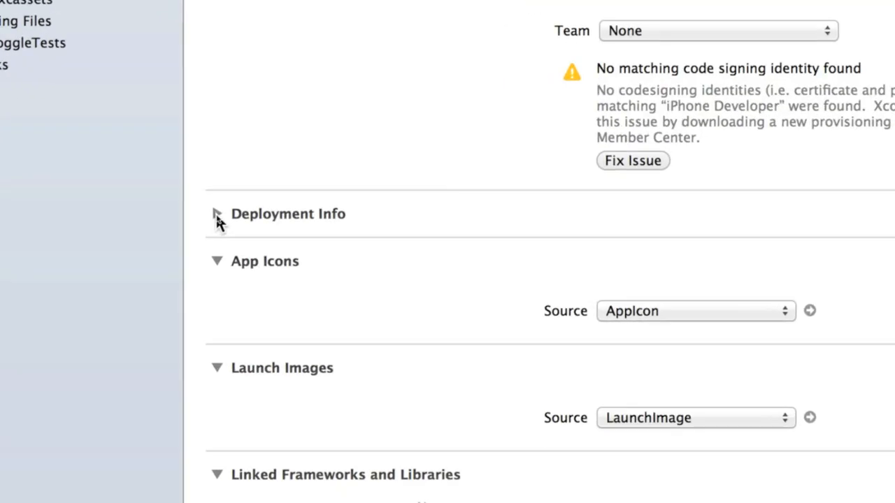
pyautogui.click(216, 214)
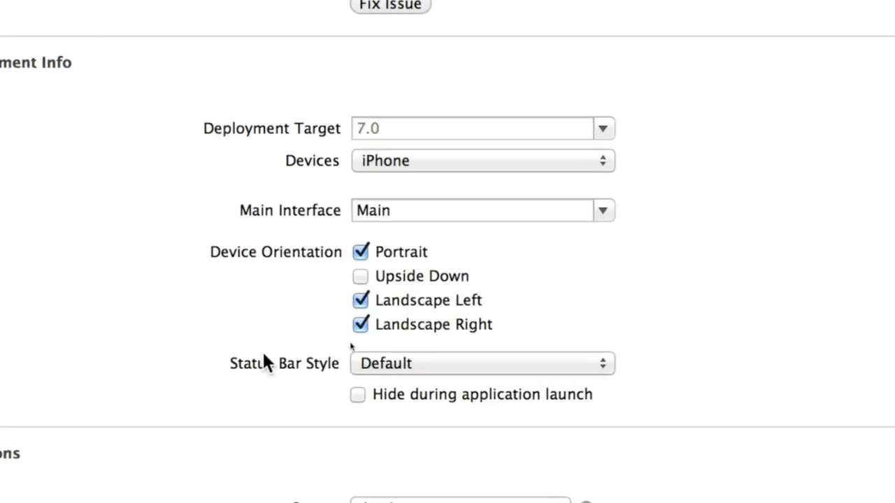
pyautogui.moveTo(381, 402)
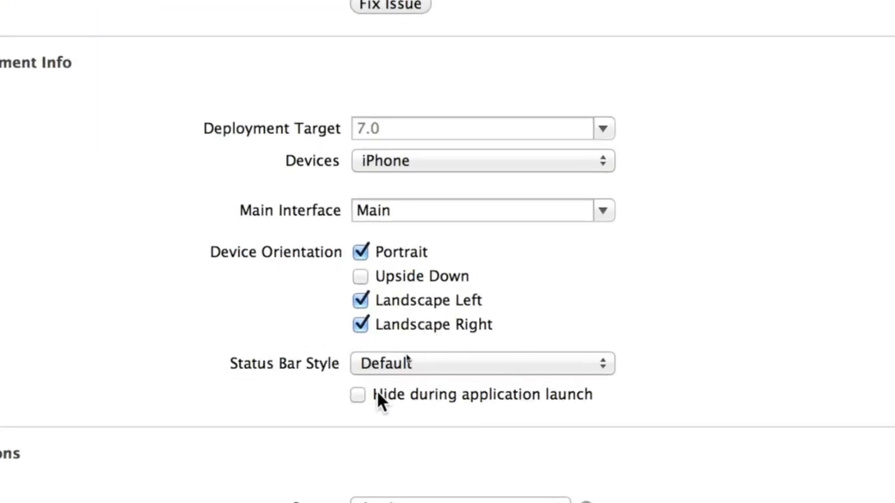
pyautogui.moveTo(497, 402)
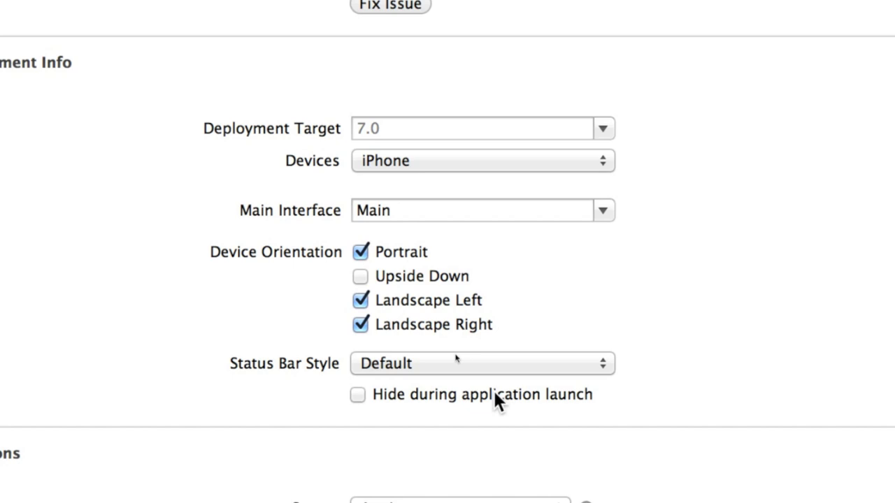
pyautogui.moveTo(478, 400)
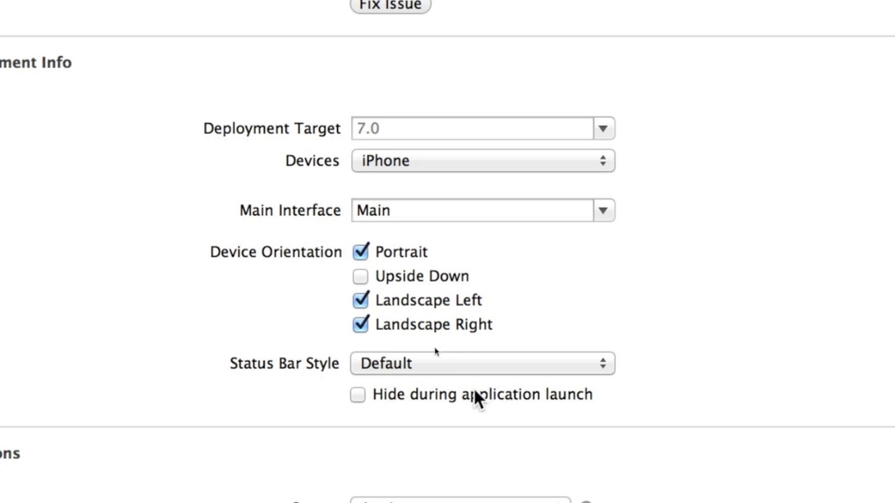
pyautogui.click(357, 395)
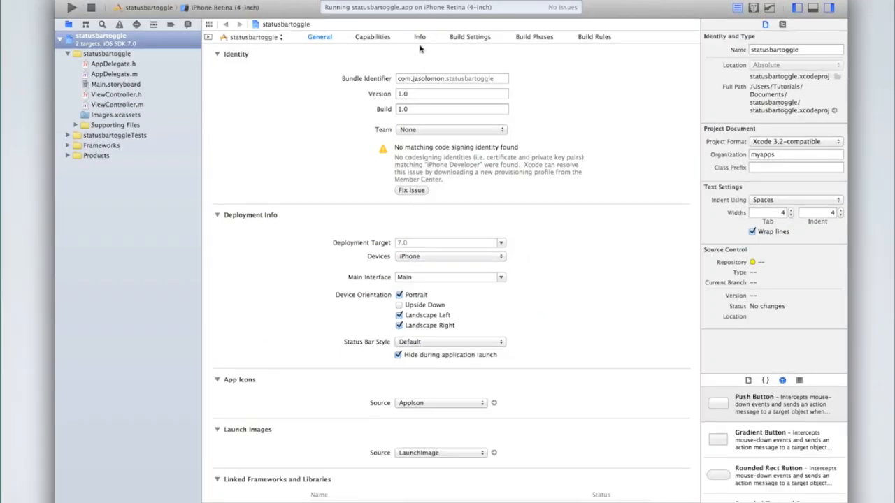
# Show the Info tab's Custom iOS Target Properties and select the Bundle name row.
pyautogui.click(419, 36)
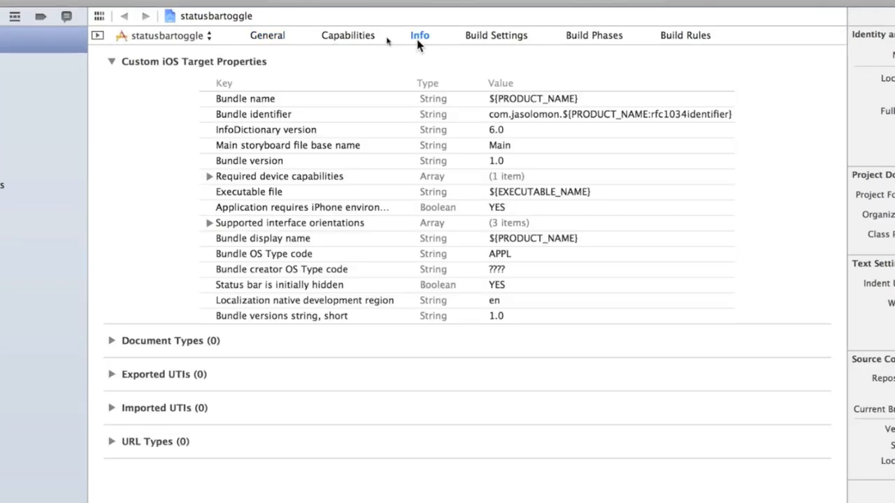
pyautogui.moveTo(330, 31)
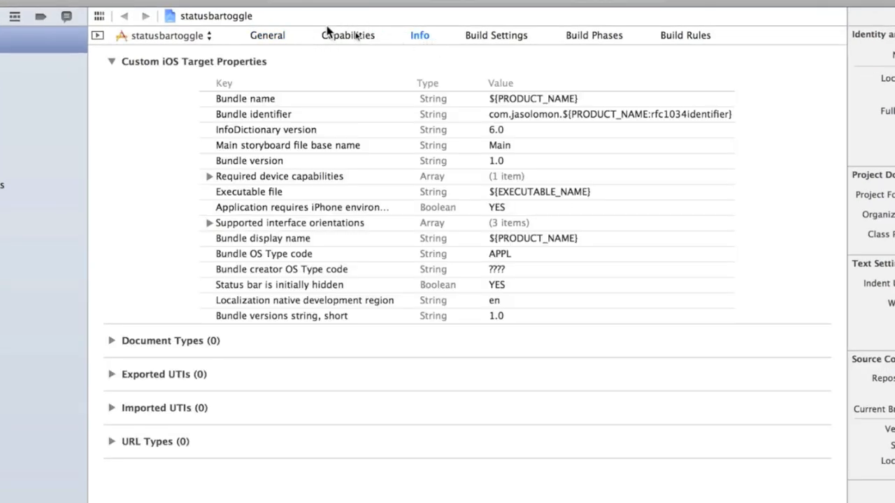
pyautogui.moveTo(493, 52)
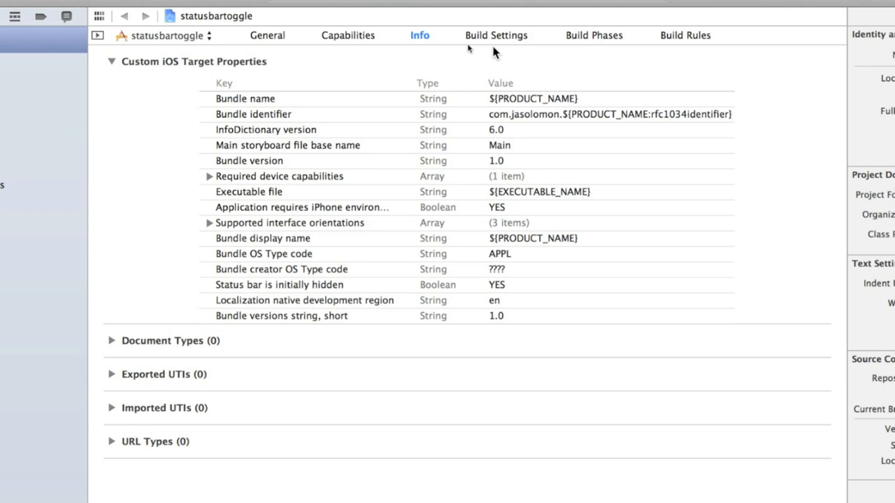
pyautogui.moveTo(313, 109)
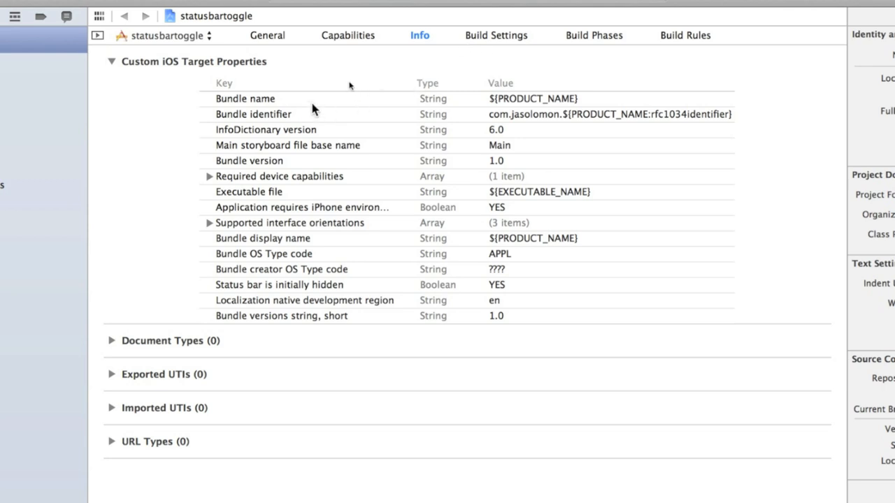
pyautogui.click(245, 99)
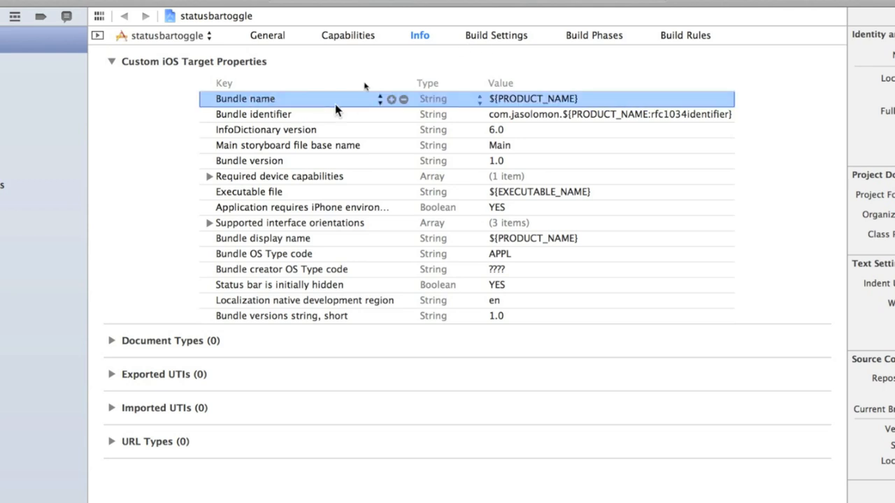
pyautogui.moveTo(404, 116)
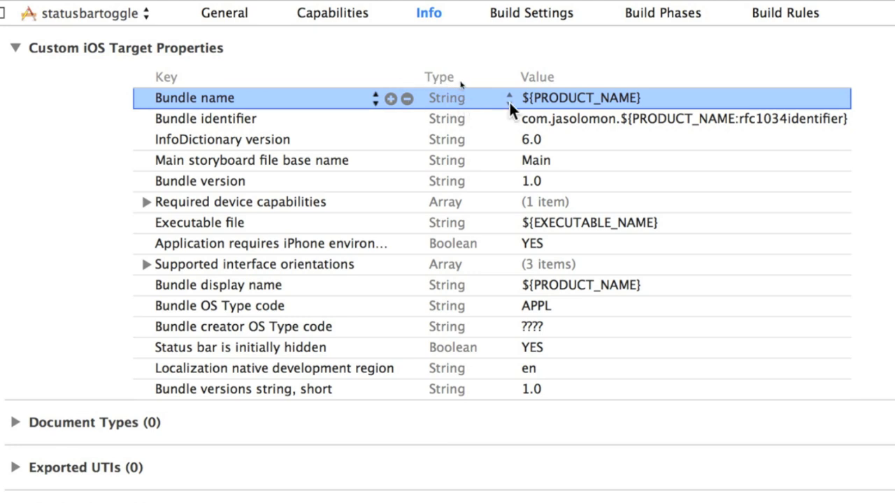
pyautogui.moveTo(370, 112)
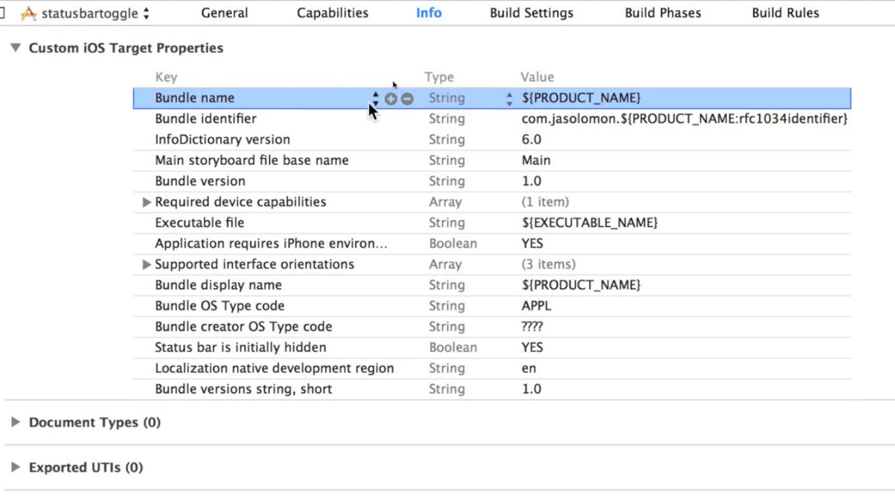
pyautogui.moveTo(390, 109)
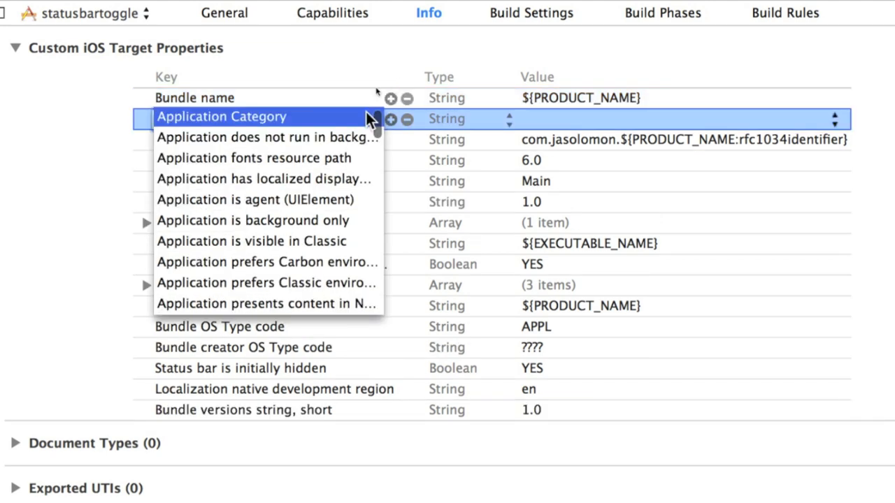
pyautogui.moveTo(322, 139)
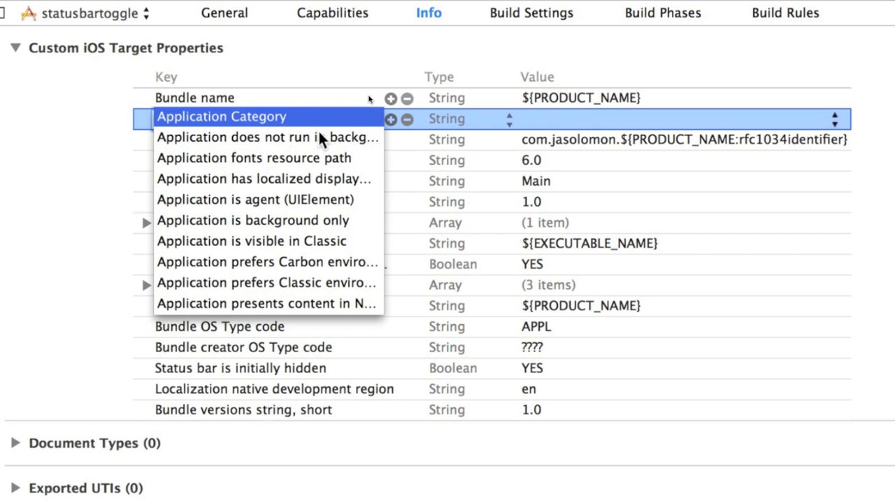
pyautogui.moveTo(241, 183)
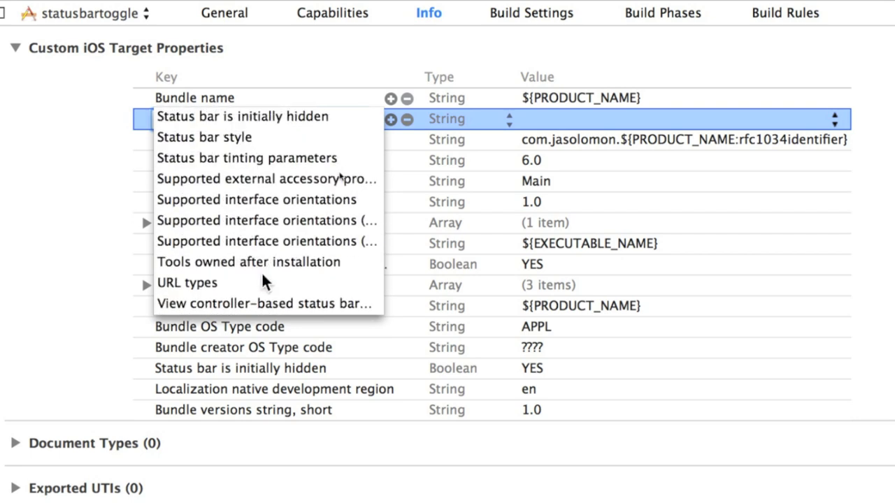
pyautogui.moveTo(278, 260)
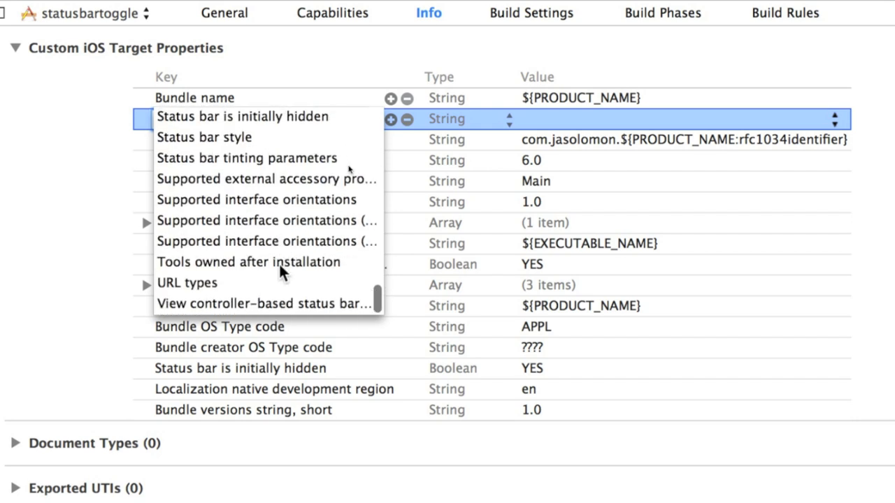
# Set the new key to 'View controller-based status bar appearance' with value NO, then recheck General.
pyautogui.click(265, 303)
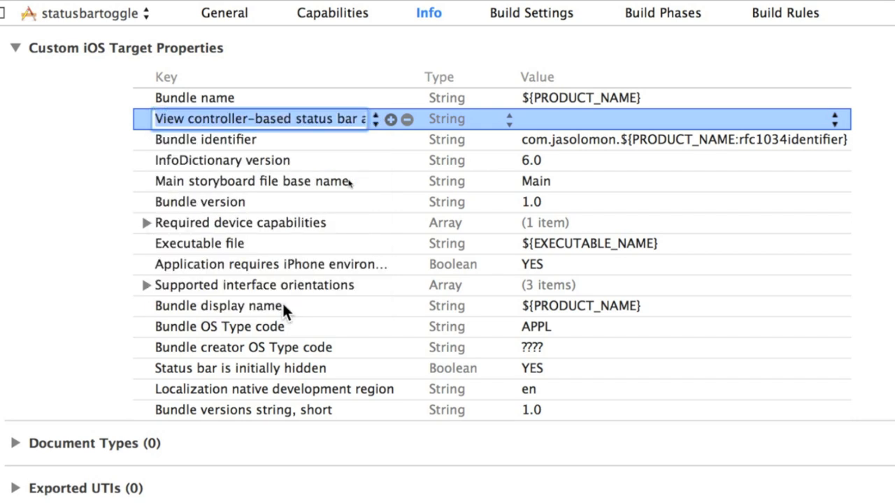
pyautogui.moveTo(311, 140)
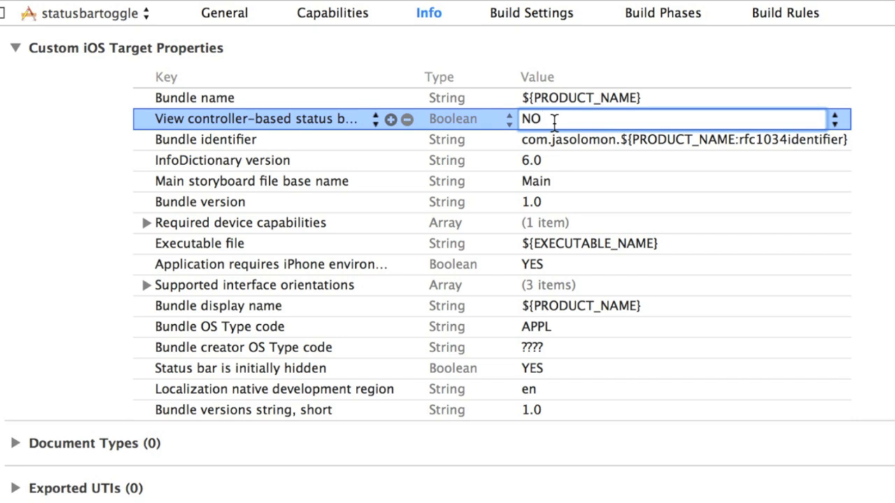
pyautogui.click(206, 139)
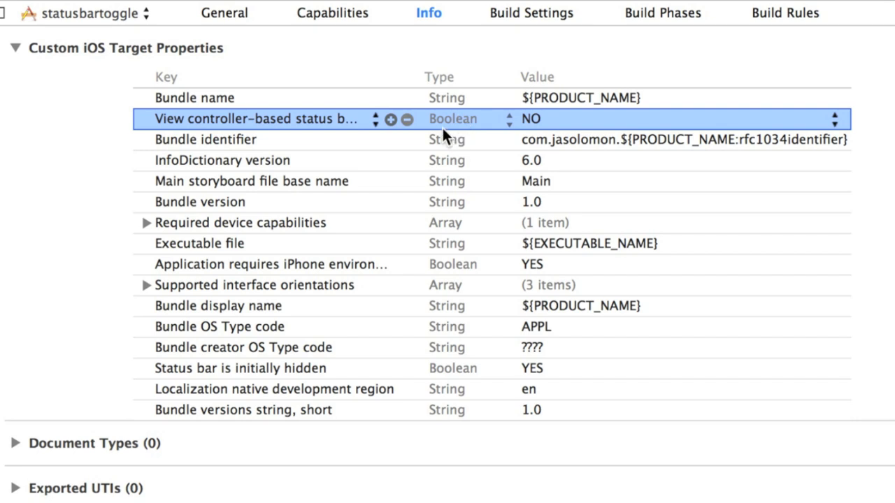
pyautogui.moveTo(216, 130)
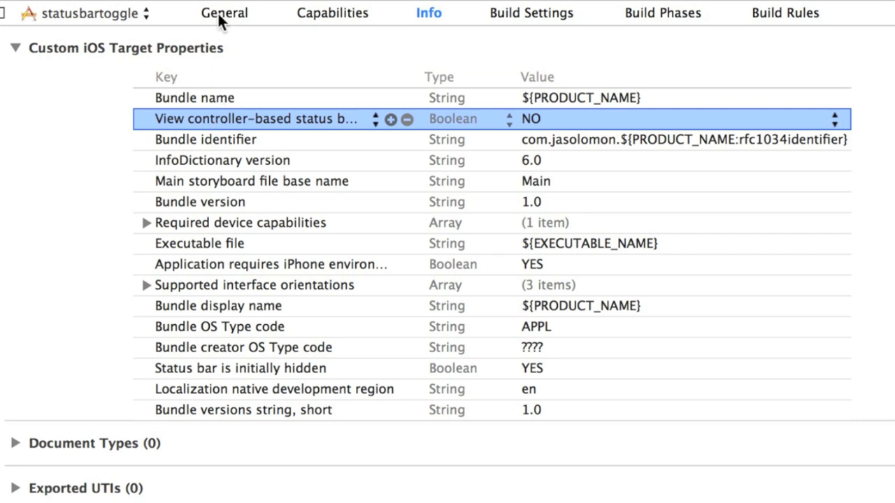
pyautogui.click(224, 13)
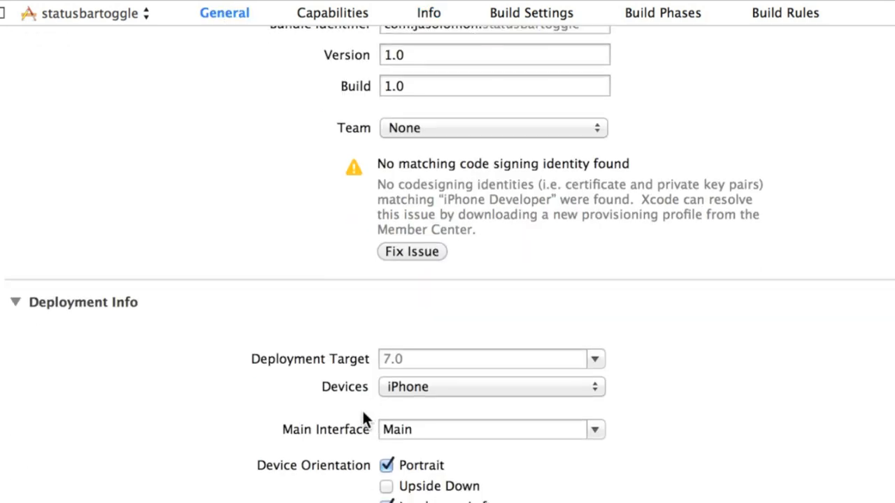
pyautogui.scroll(-3)
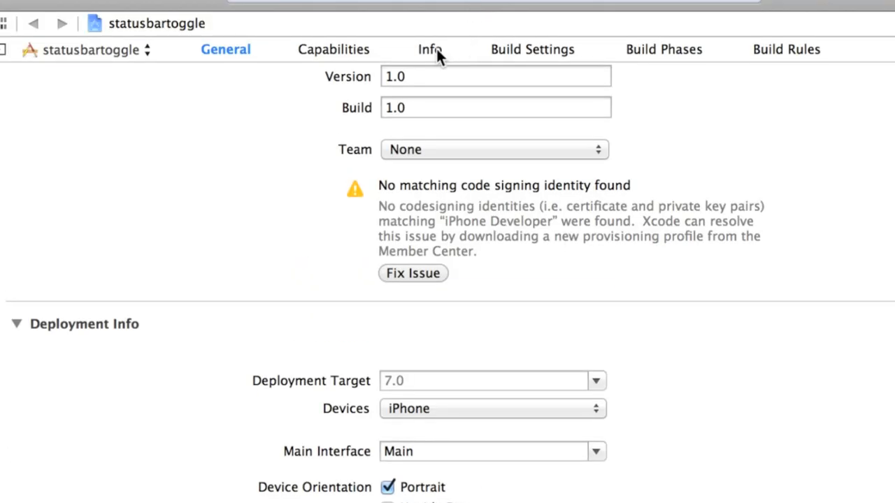
pyautogui.click(430, 49)
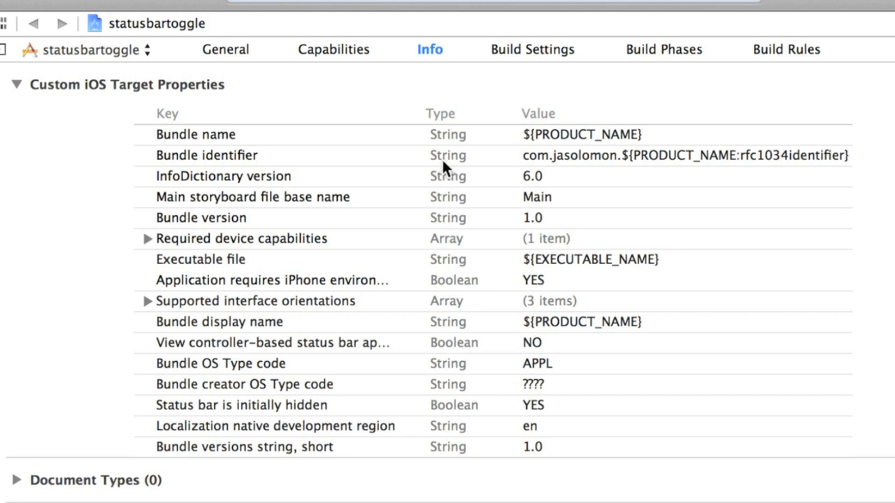
pyautogui.moveTo(360, 380)
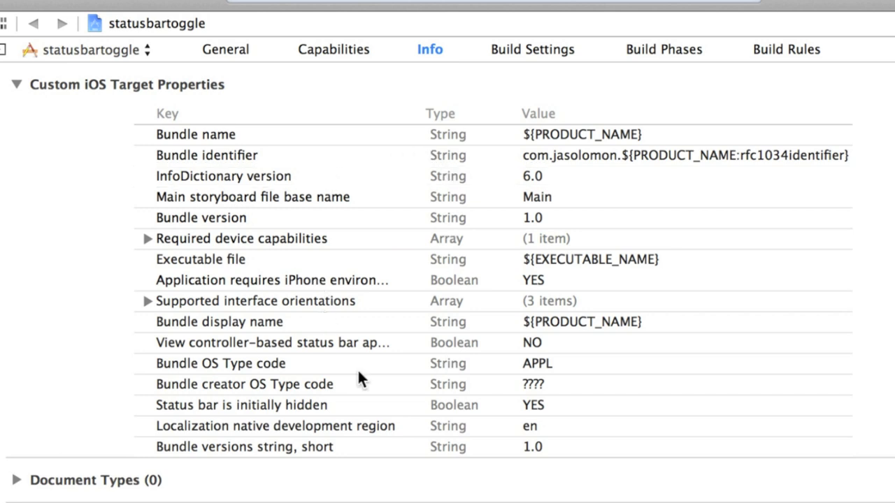
pyautogui.moveTo(397, 416)
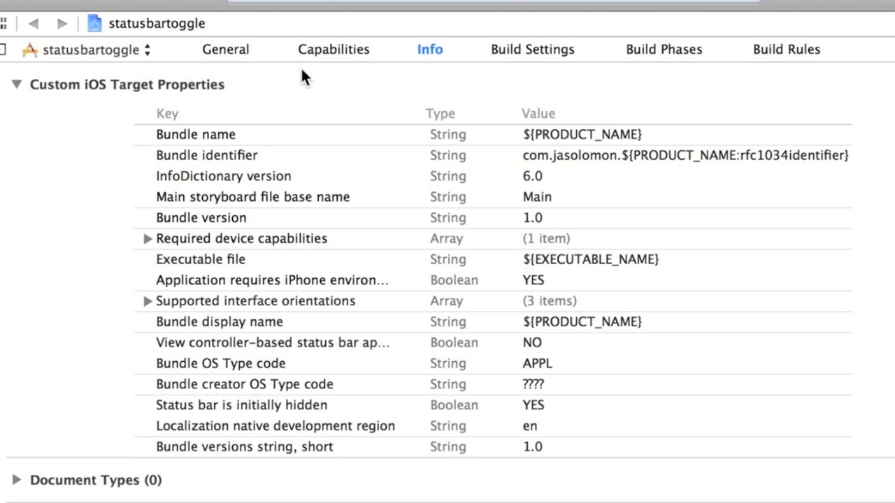
pyautogui.moveTo(235, 332)
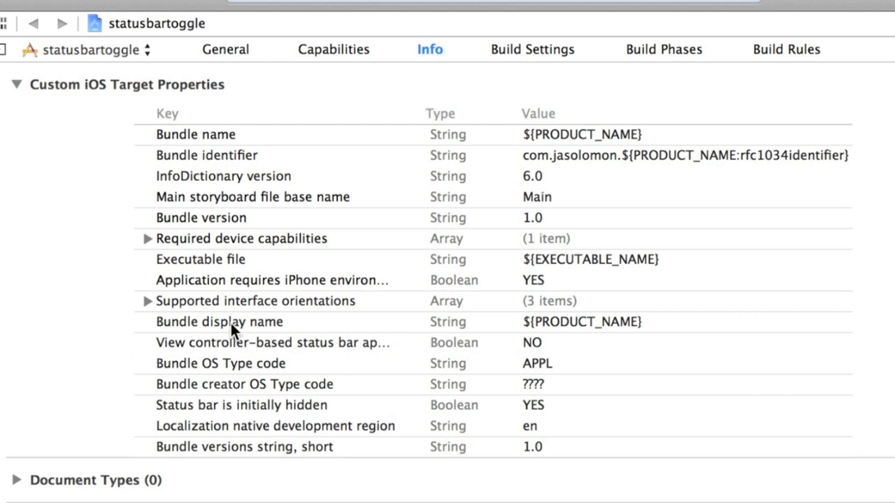
# Rerun statusbartoggle, stopping the already running instance so it relaunches.
pyautogui.click(271, 343)
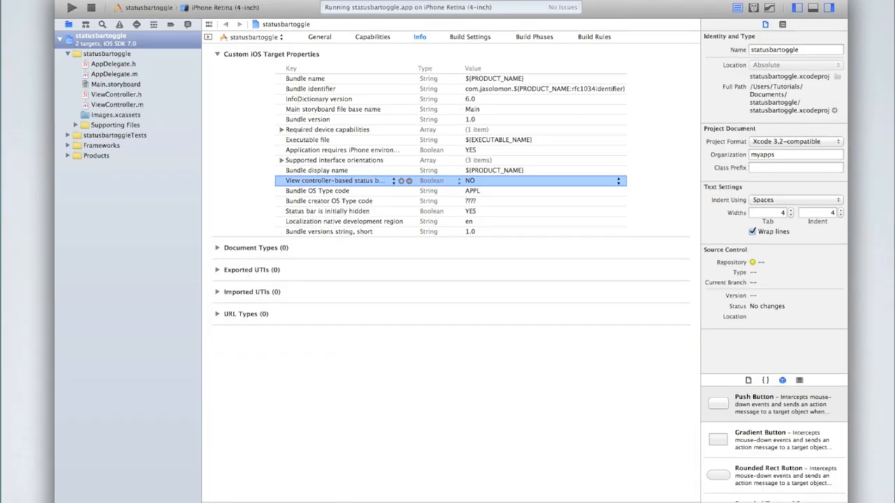
pyautogui.click(71, 8)
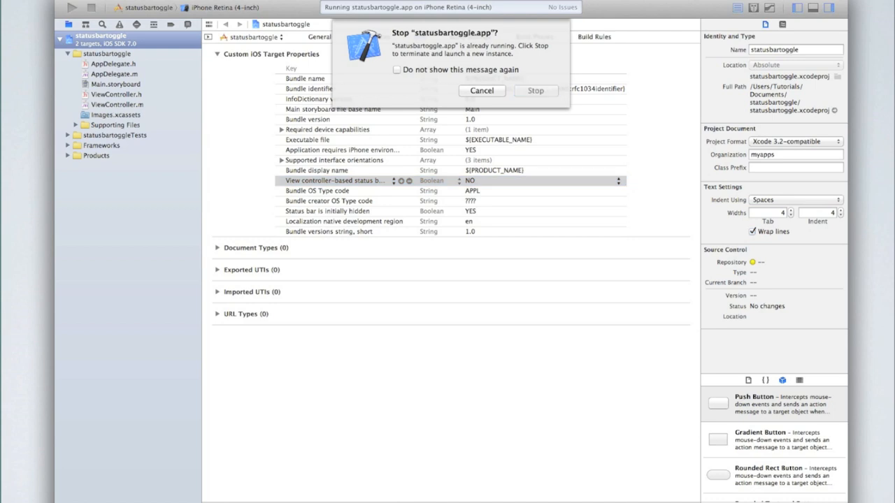
pyautogui.click(535, 91)
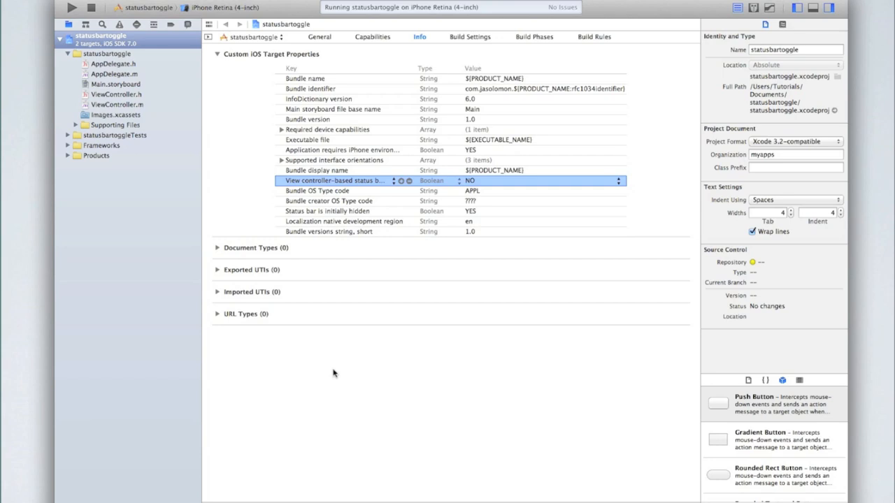
pyautogui.moveTo(271, 151)
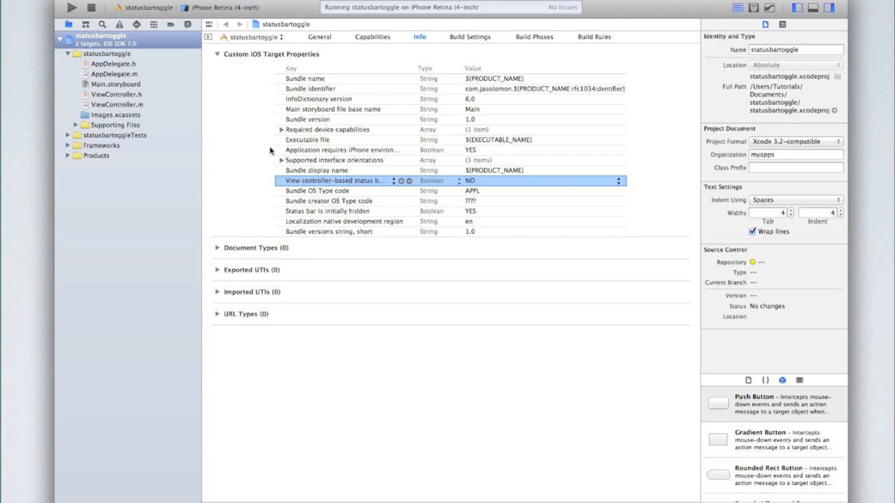
# In Main.storyboard, place a Button at the view centre and open the Assistant Editor.
pyautogui.click(115, 84)
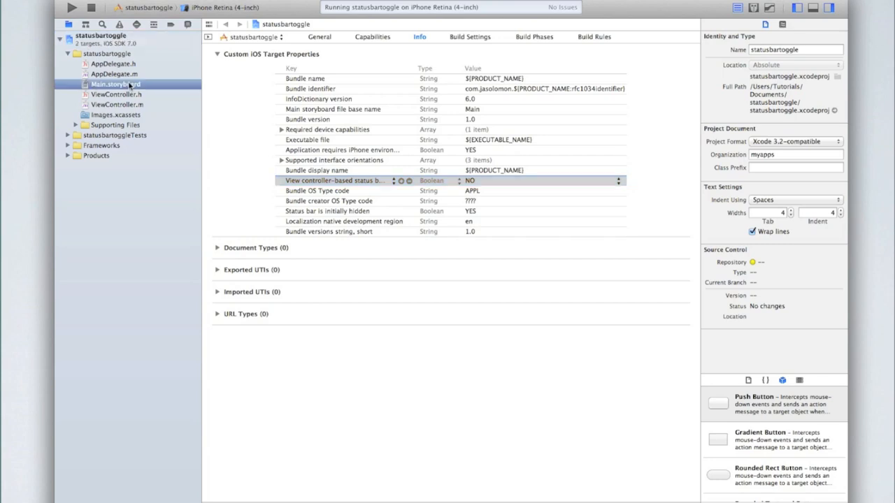
pyautogui.click(114, 83)
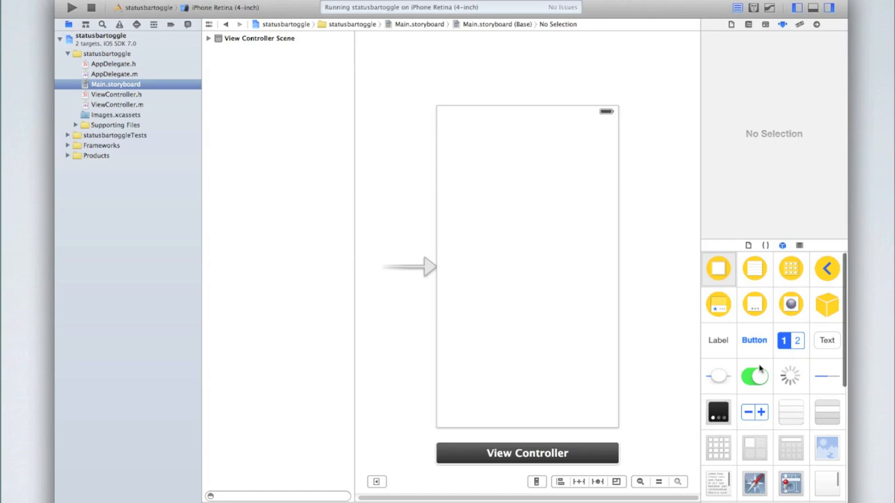
pyautogui.moveTo(754, 341); pyautogui.dragTo(533, 266)
pyautogui.write('Toggle')
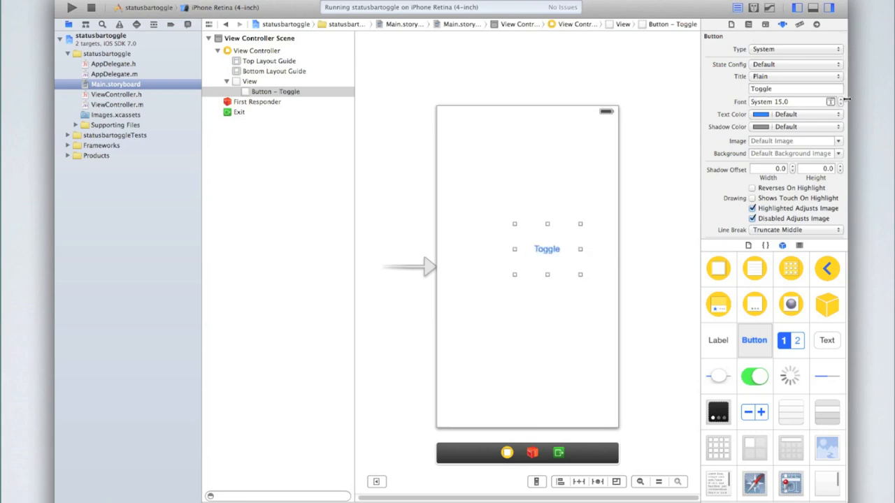
pyautogui.click(840, 99)
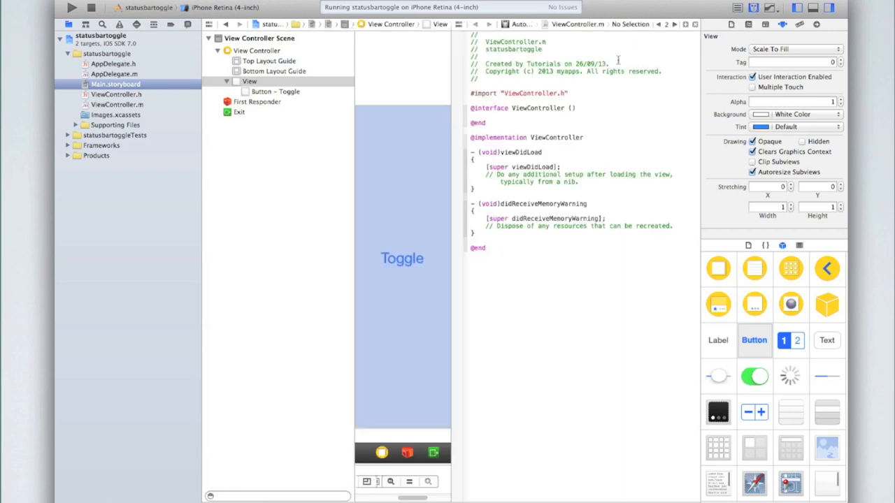
# Select the Toggle button and switch the assistant editor from ViewController.m to ViewController.h.
pyautogui.click(402, 258)
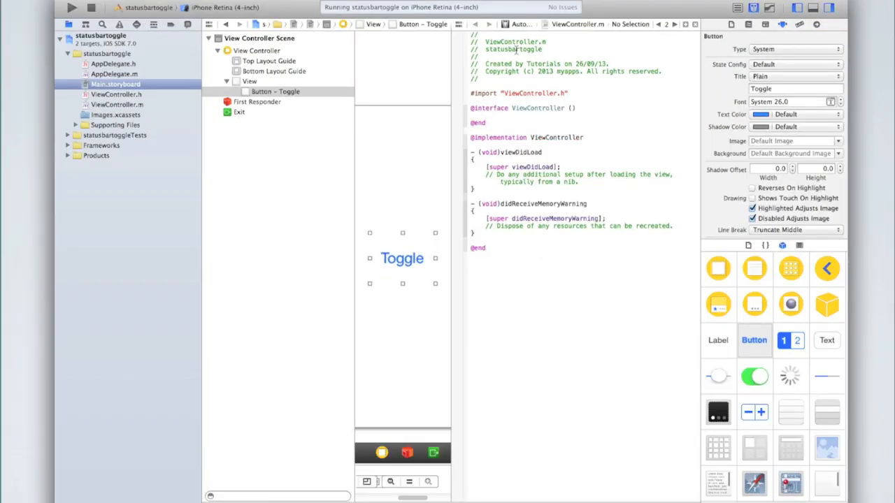
pyautogui.click(765, 23)
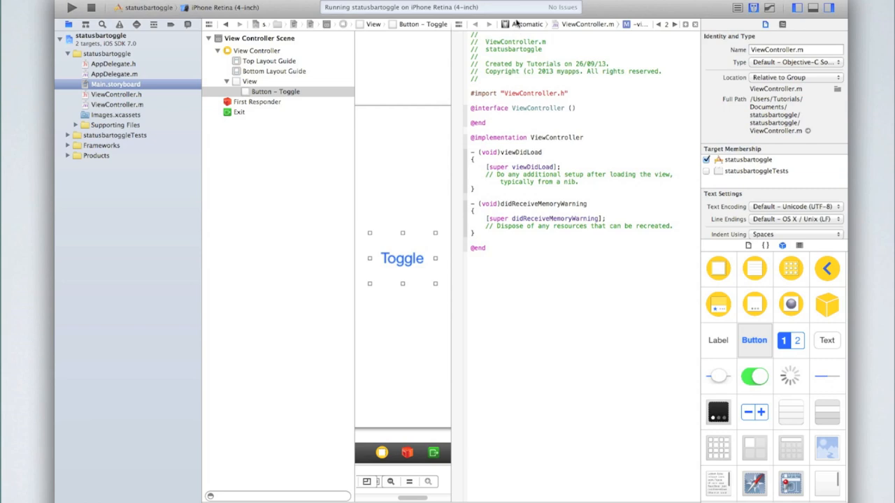
pyautogui.click(525, 24)
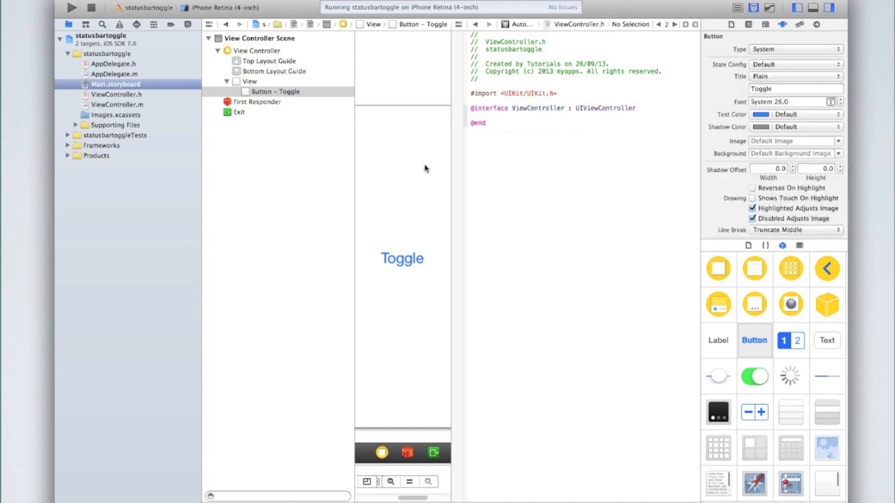
pyautogui.click(249, 81)
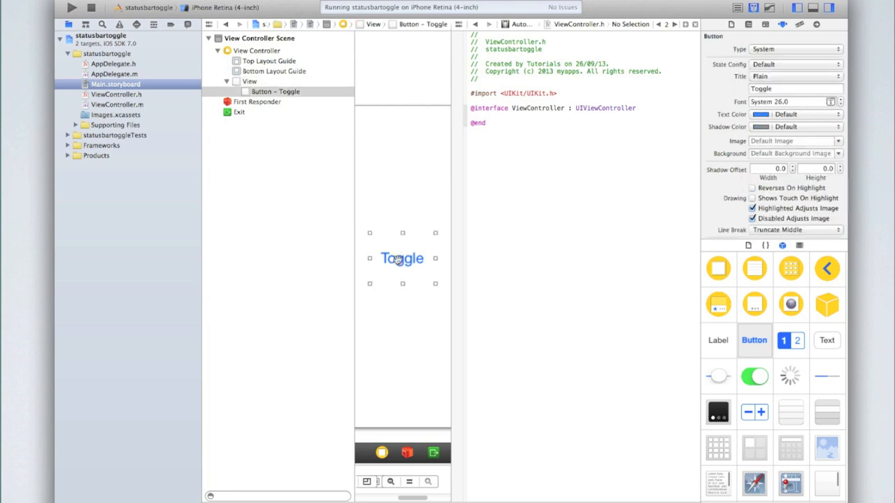
pyautogui.click(402, 258)
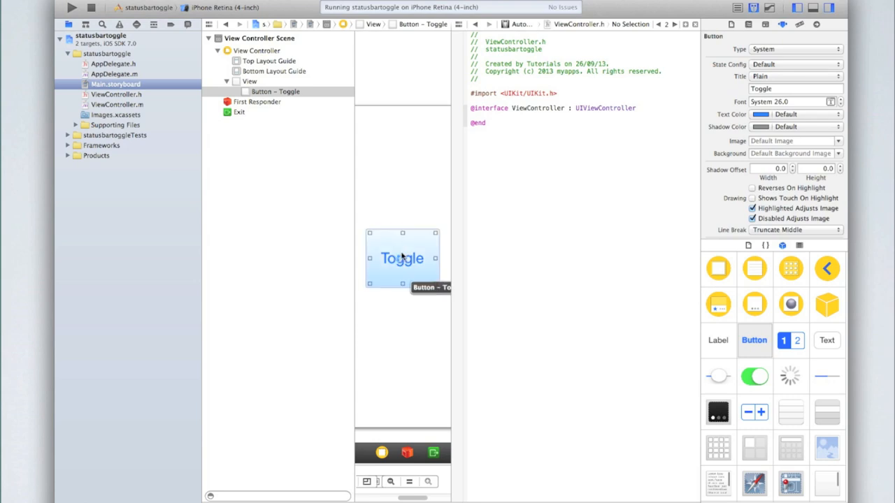
# Control-drag the Toggle button into ViewController.h as an Action named toggle and connect it.
pyautogui.moveTo(402, 258); pyautogui.dragTo(479, 113)
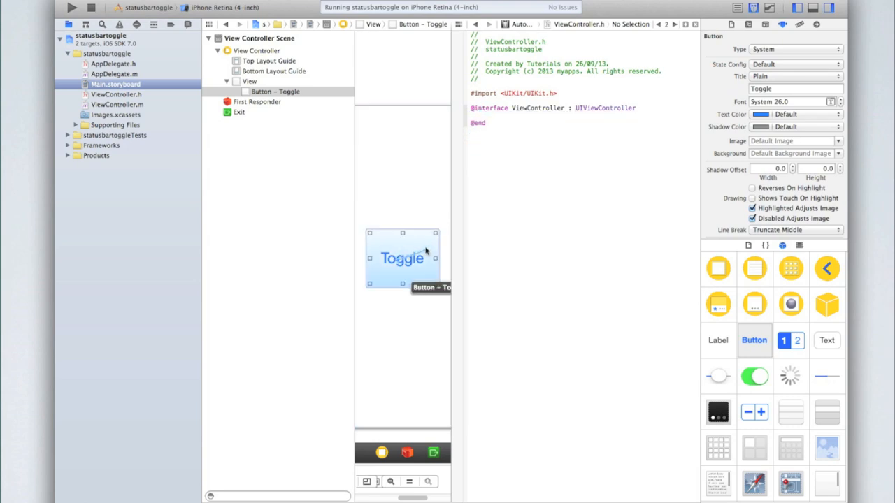
pyautogui.moveTo(402, 258); pyautogui.dragTo(496, 116)
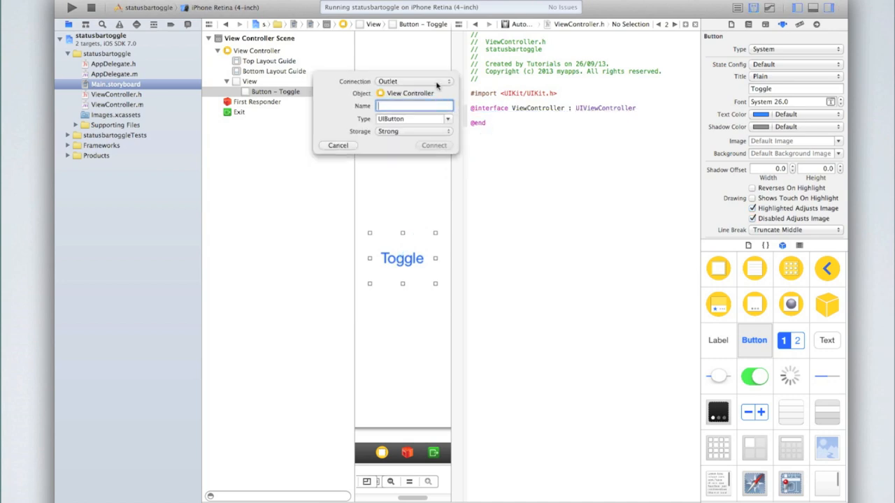
pyautogui.click(415, 81)
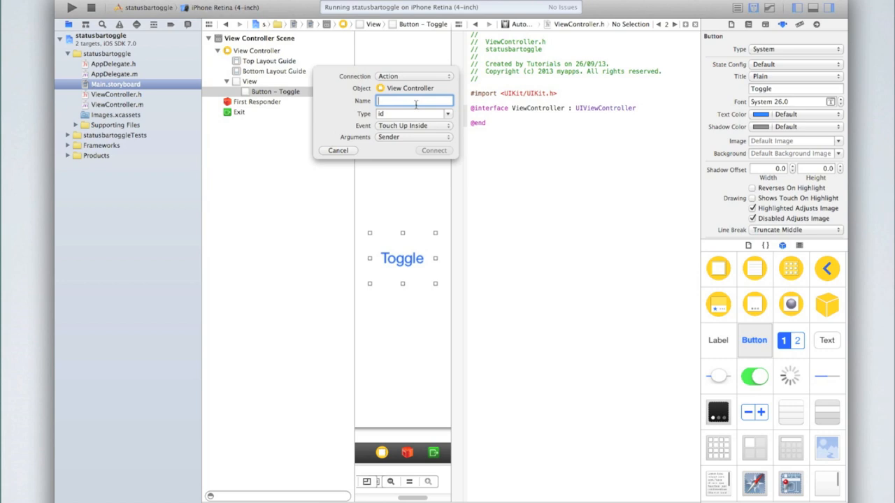
pyautogui.write('toggle')
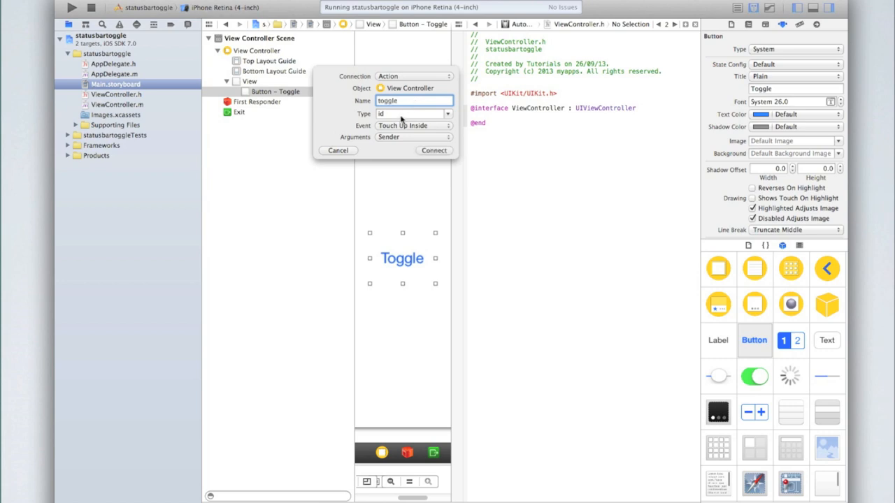
pyautogui.click(413, 113)
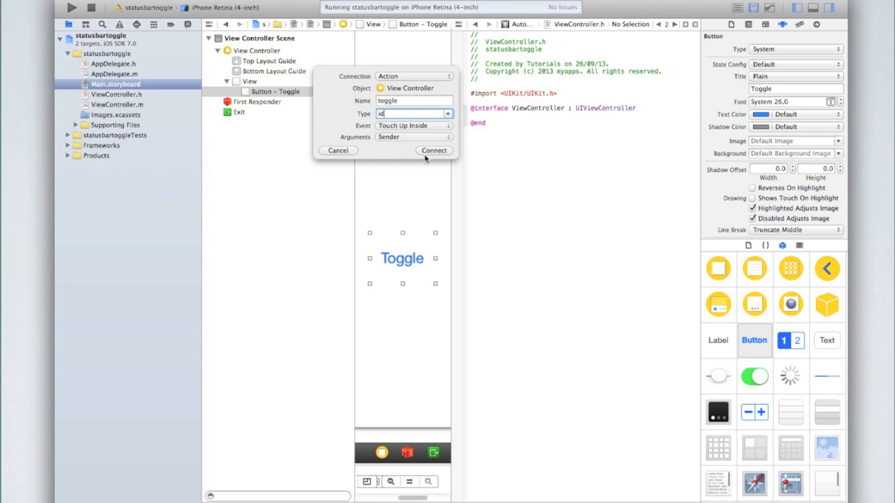
pyautogui.click(434, 150)
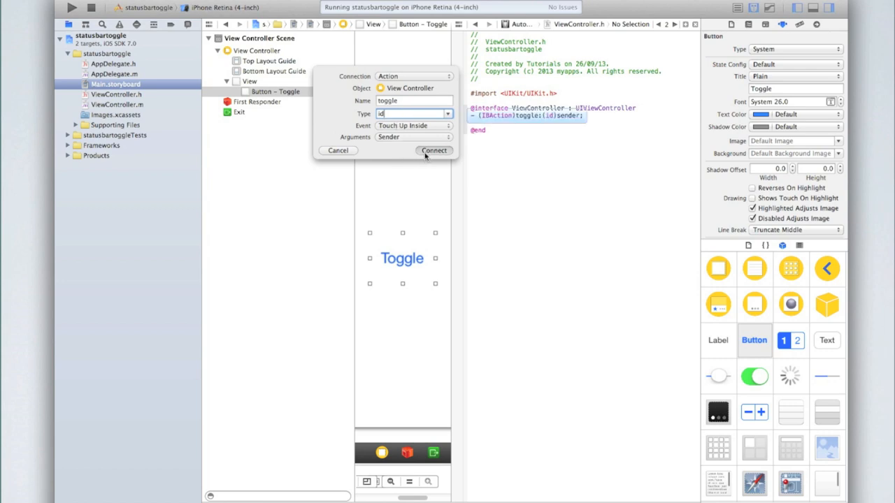
pyautogui.click(434, 151)
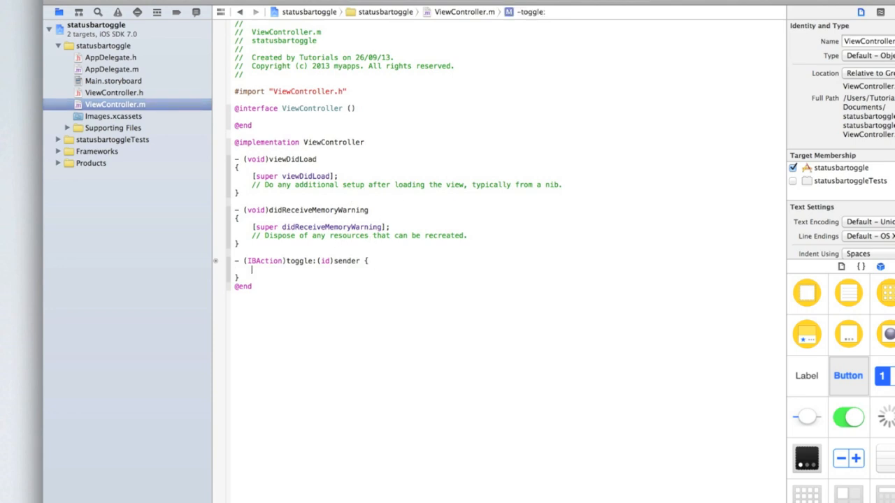
pyautogui.press('return')
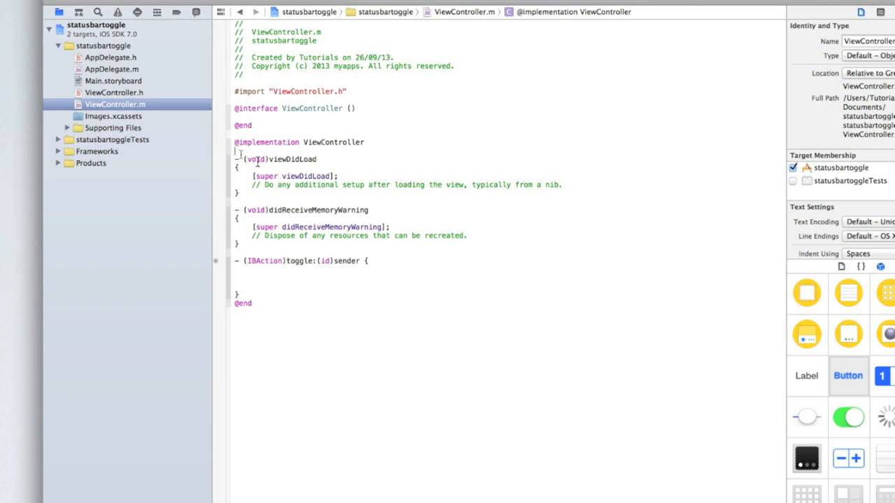
pyautogui.write('int')
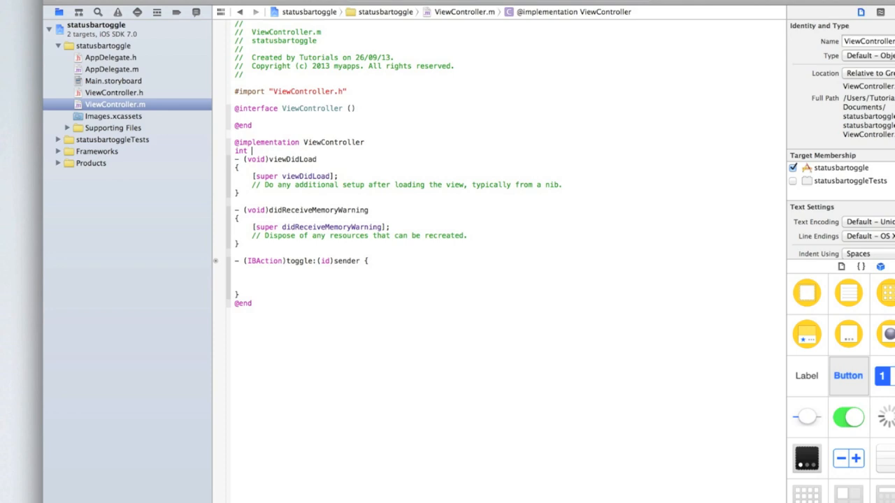
pyautogui.write('hidden;')
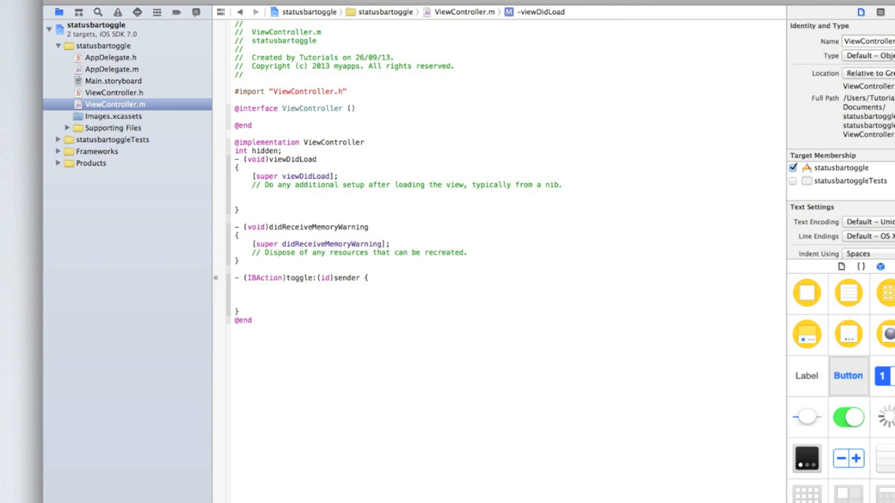
# In viewDidLoad, add 'hidden = 0;' and set statusBarHidden to YES.
pyautogui.write('Handle')
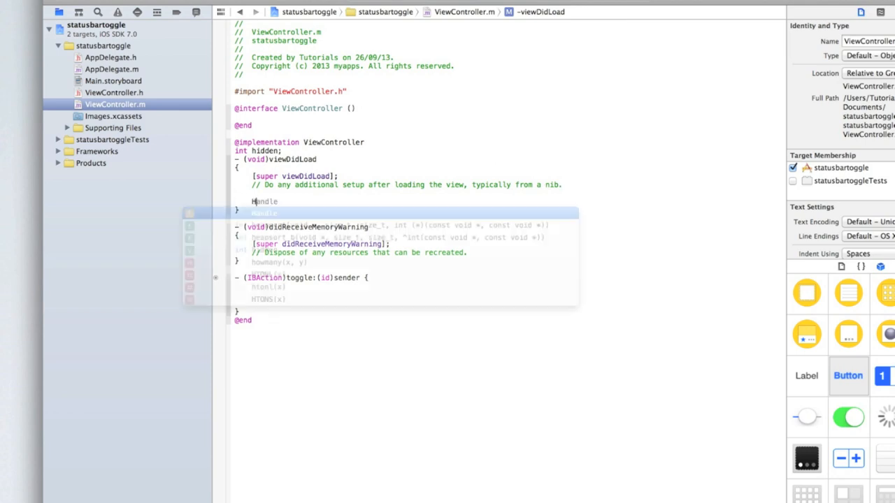
pyautogui.write('hidden =')
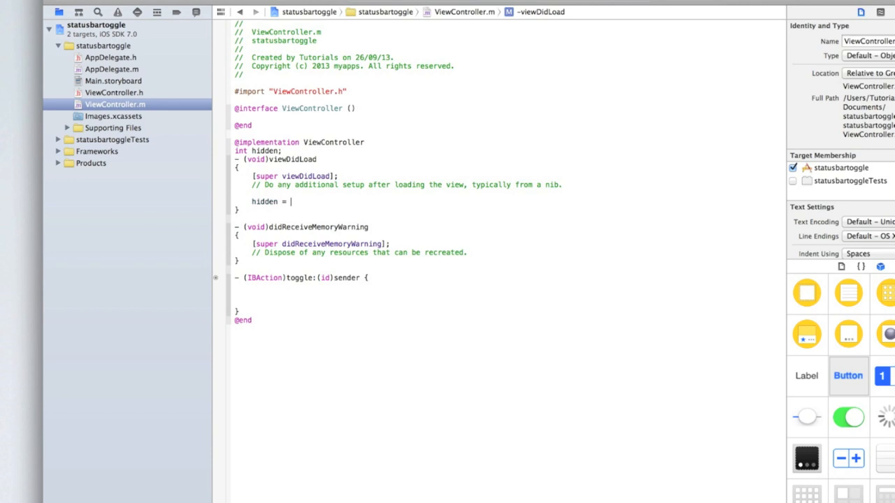
pyautogui.write('0;')
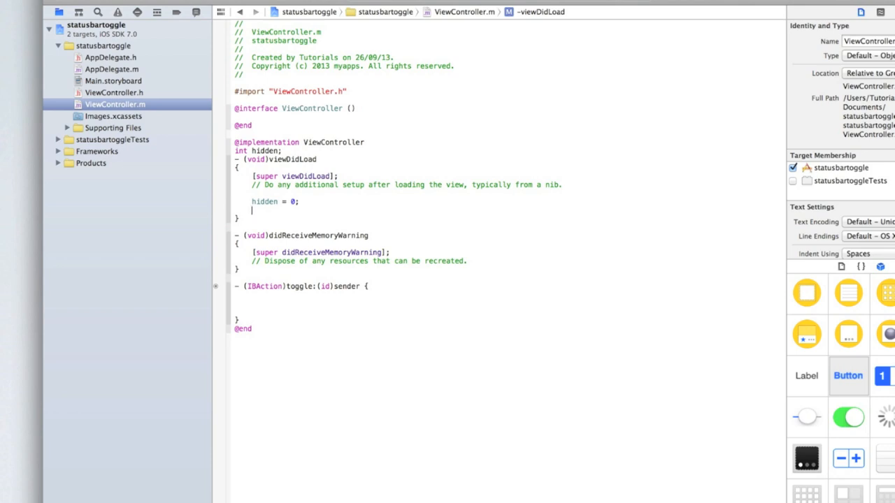
pyautogui.write('[')
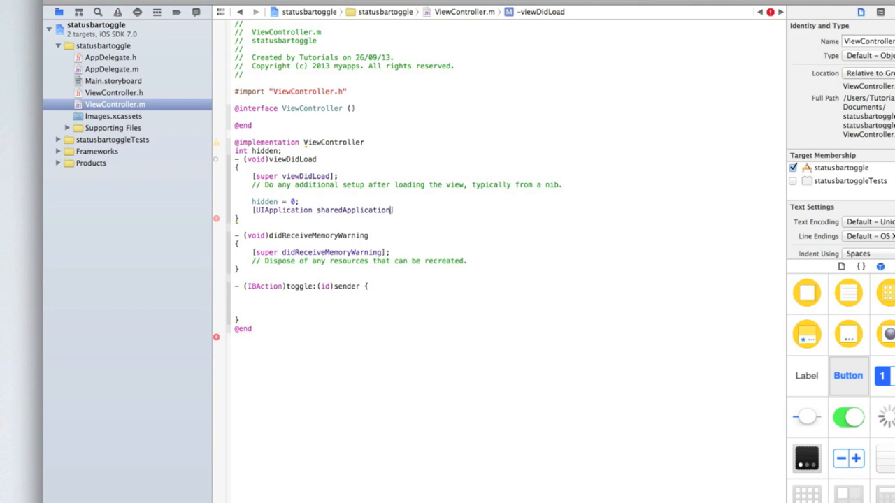
pyautogui.write('.statusBarHidden = Y')
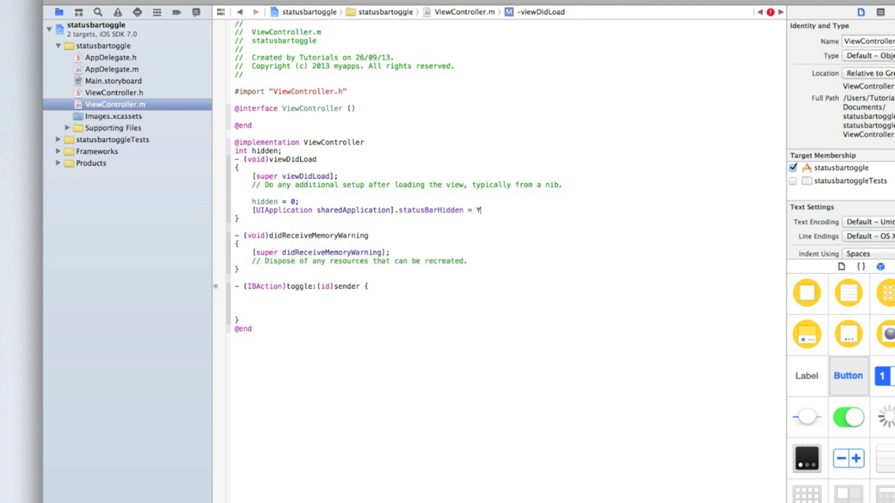
pyautogui.write('ES;')
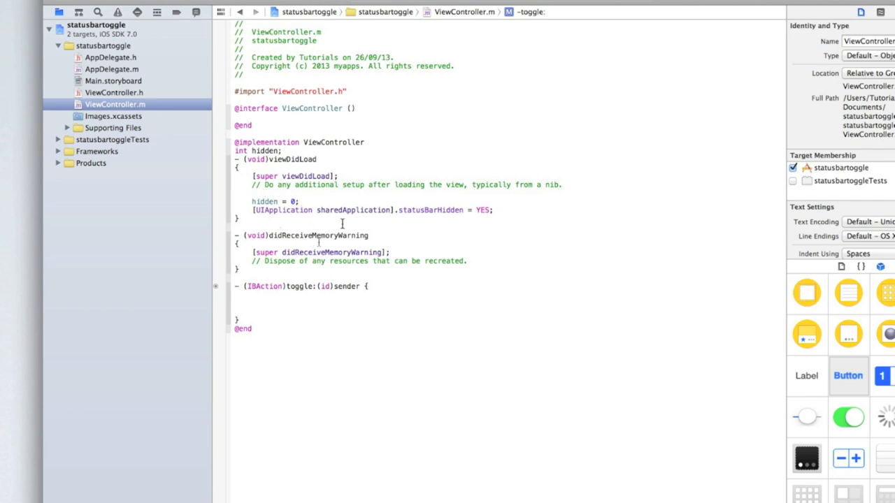
pyautogui.moveTo(417, 276)
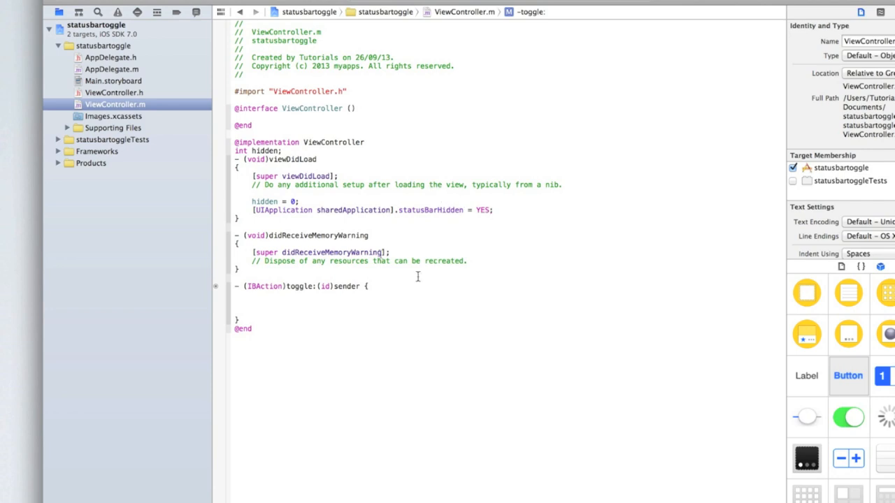
# Begin the if (hidden) block in toggle:, setting hidden to 1.
pyautogui.write('if (hidden) {')
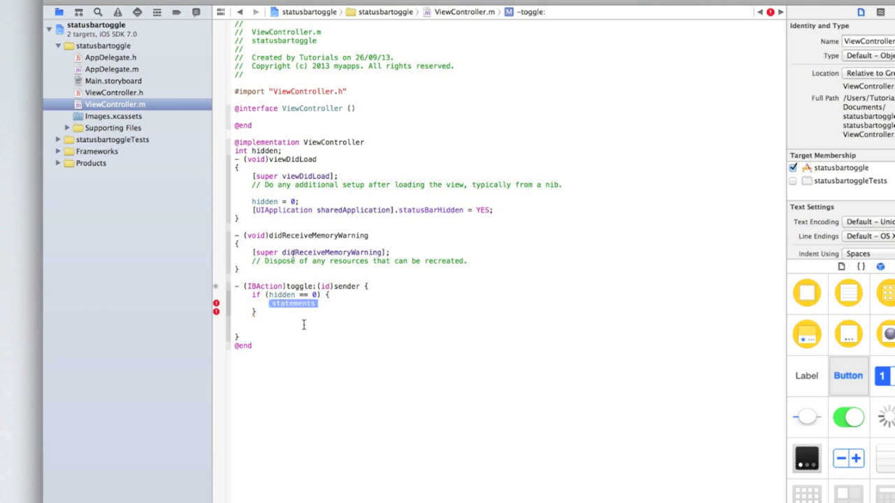
pyautogui.click(371, 209)
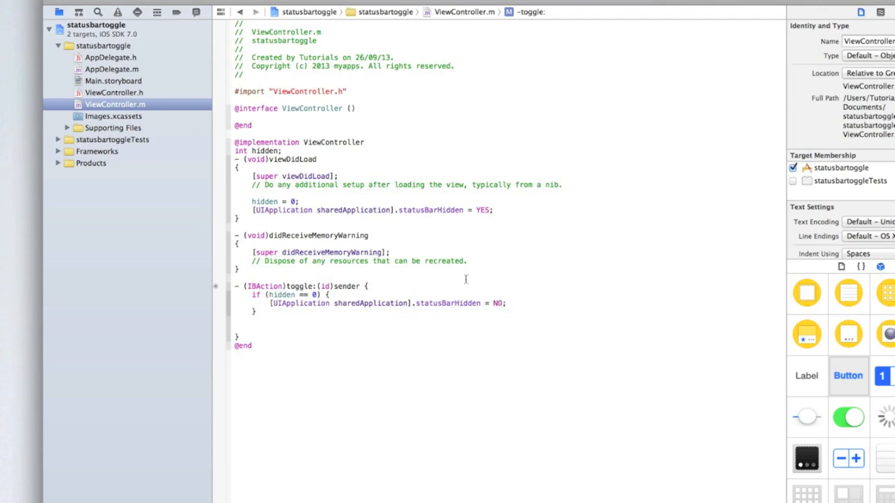
pyautogui.write('hidden')
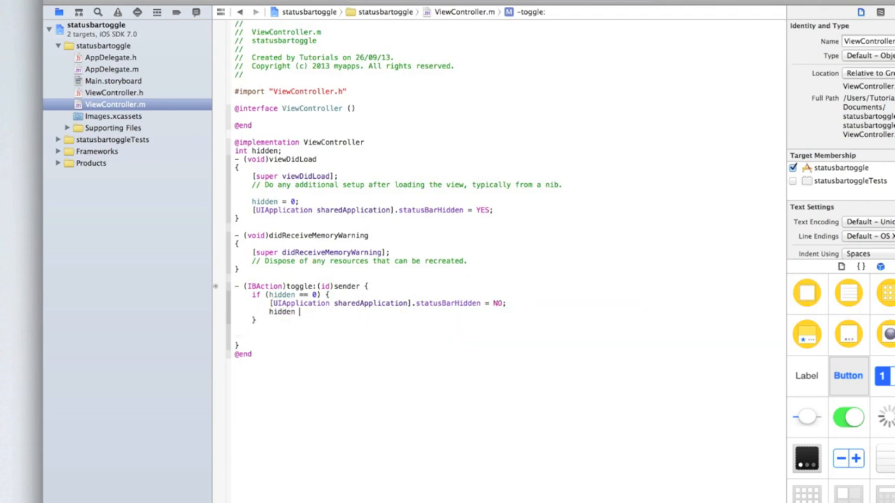
pyautogui.write('1;')
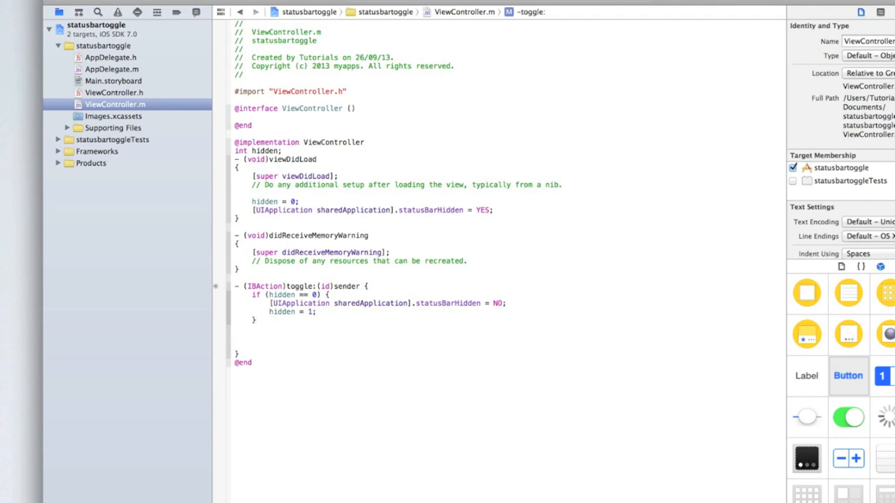
# Add the else branch setting statusBarHidden and hidden = 0, then relaunch the app.
pyautogui.write('else{')
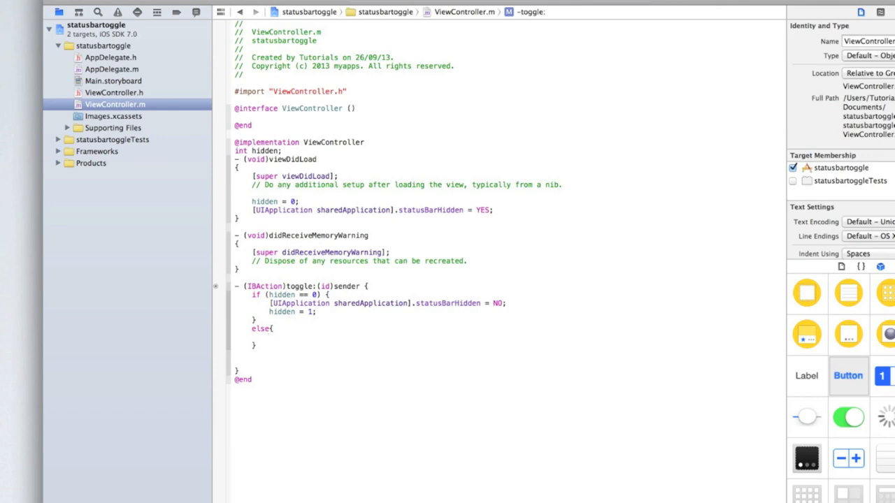
pyautogui.write('[UIApplication sharedApplication].statusBarHidden = YES;')
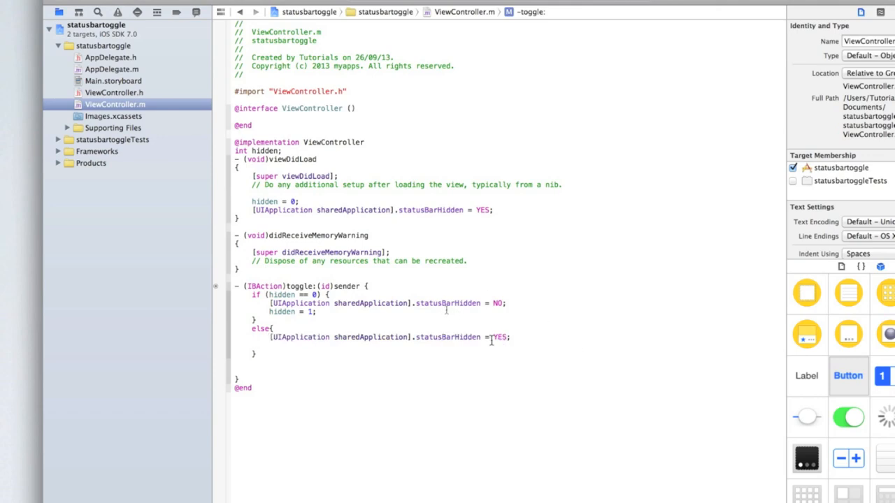
pyautogui.write('NO')
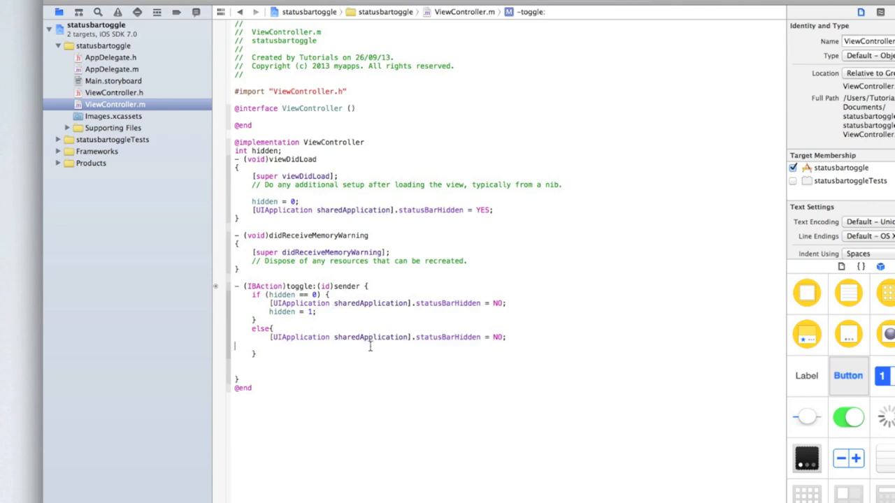
pyautogui.write('hidden = 0')
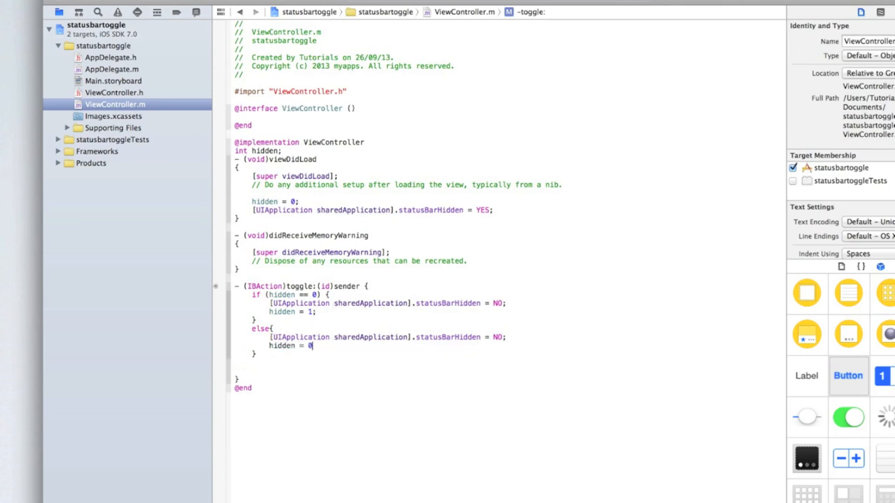
pyautogui.click(72, 12)
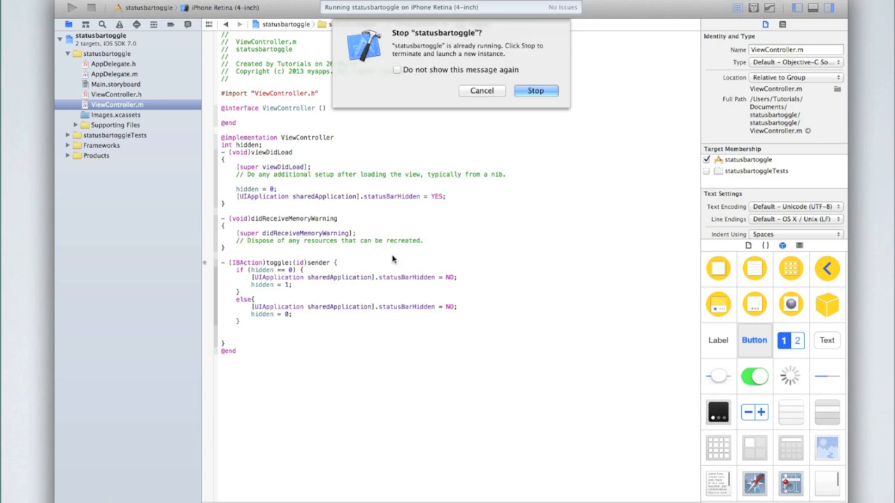
# Cancel the relaunch, then rerun the corrected app, stopping the running instance each time.
pyautogui.click(535, 90)
pyautogui.write('YES')
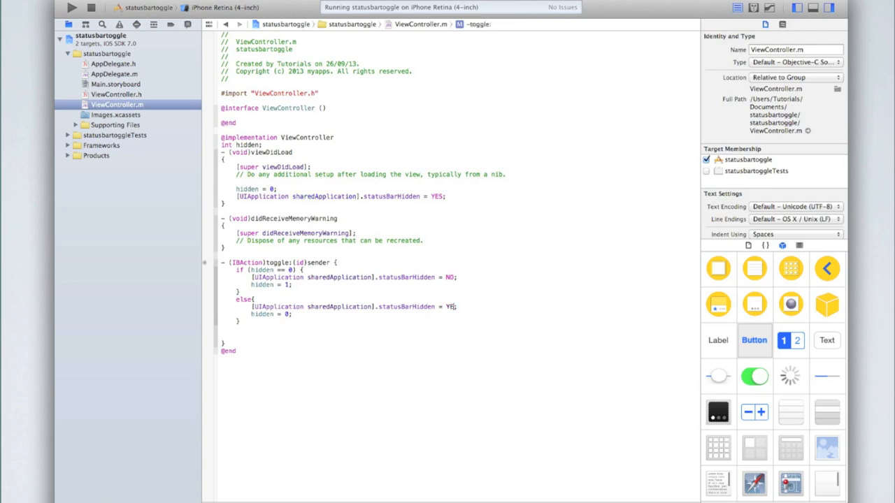
pyautogui.click(72, 8)
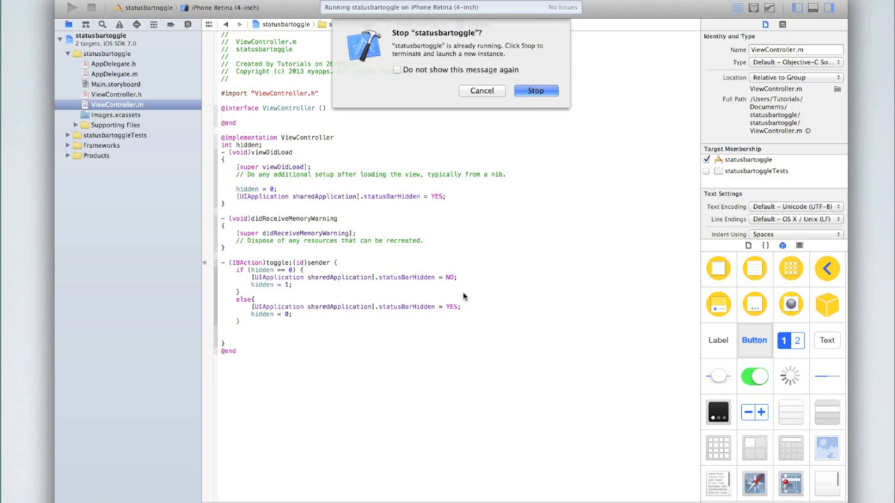
pyautogui.click(535, 90)
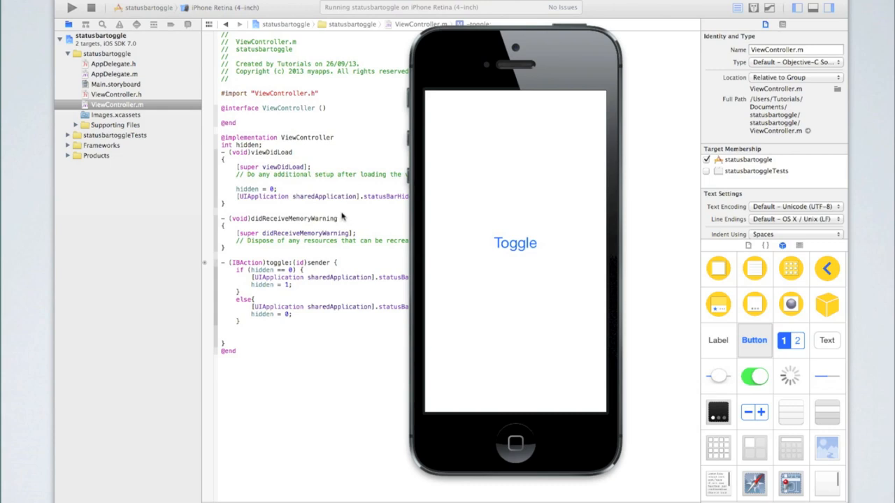
pyautogui.click(72, 8)
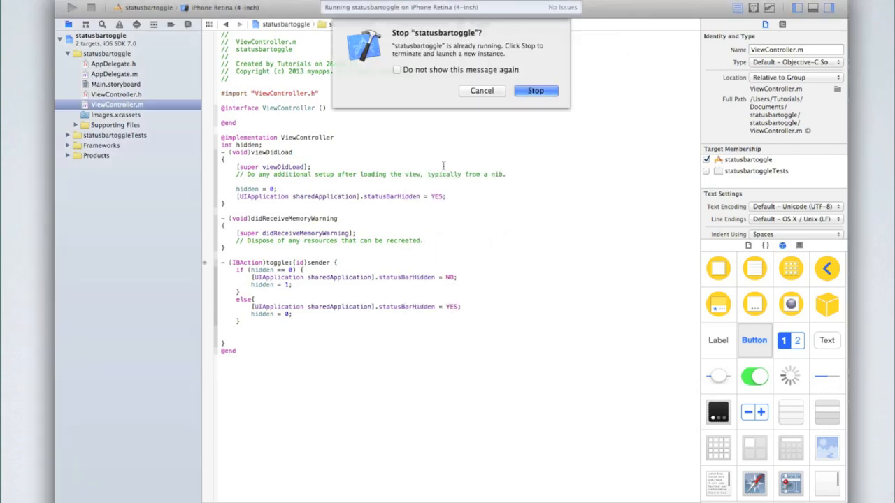
pyautogui.click(535, 90)
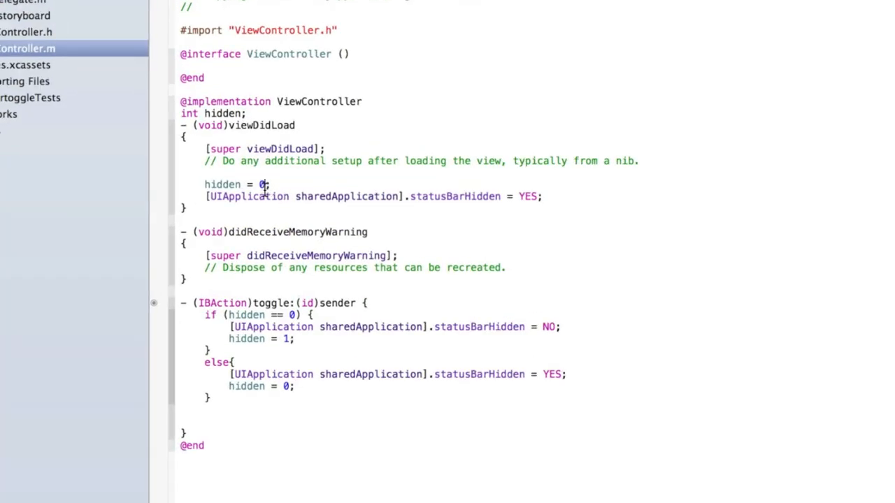
# Set hidden to 1 in viewDidLoad, rebuild, and select the NO value in the if branch.
pyautogui.write('1')
pyautogui.click(374, 197)
pyautogui.write('NO')
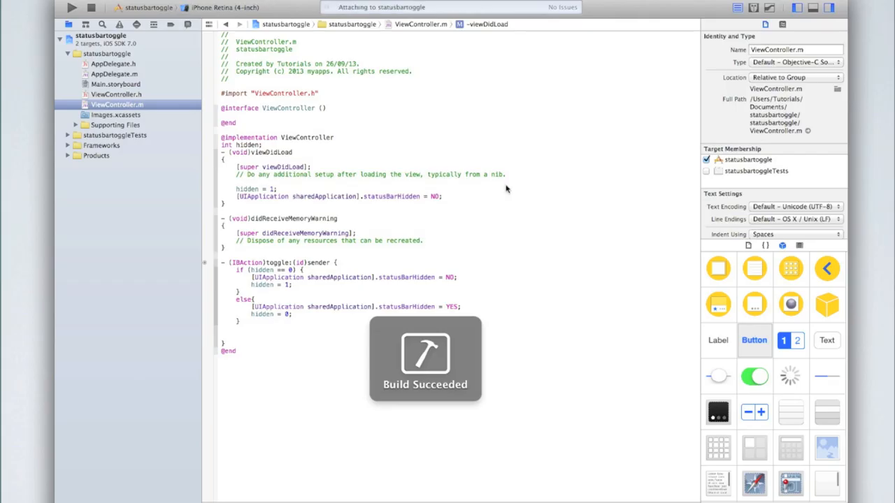
pyautogui.click(72, 7)
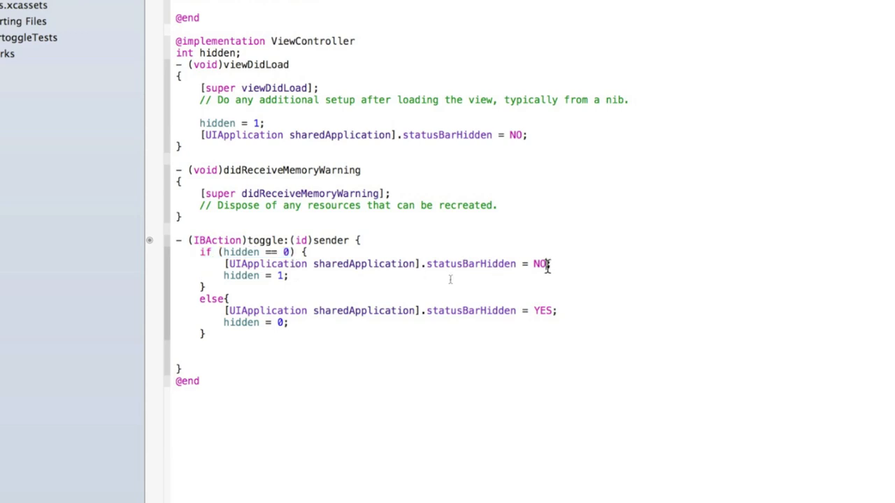
pyautogui.doubleClick(539, 263)
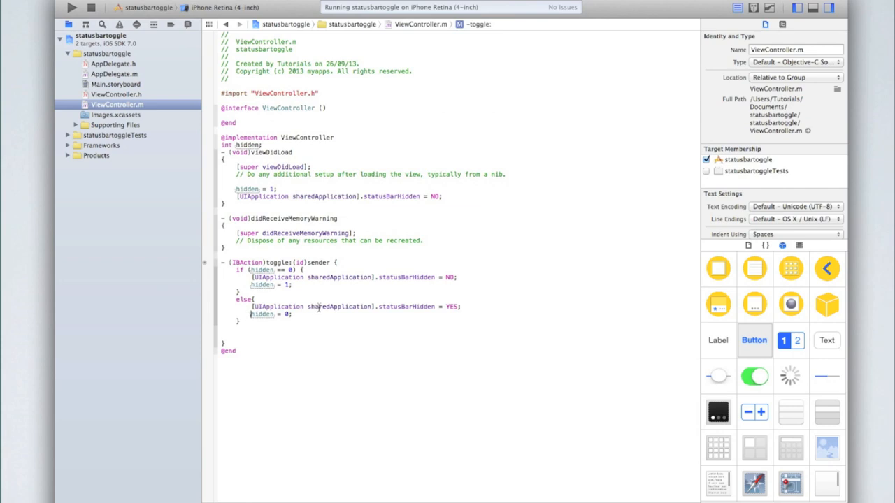
pyautogui.moveTo(276, 338)
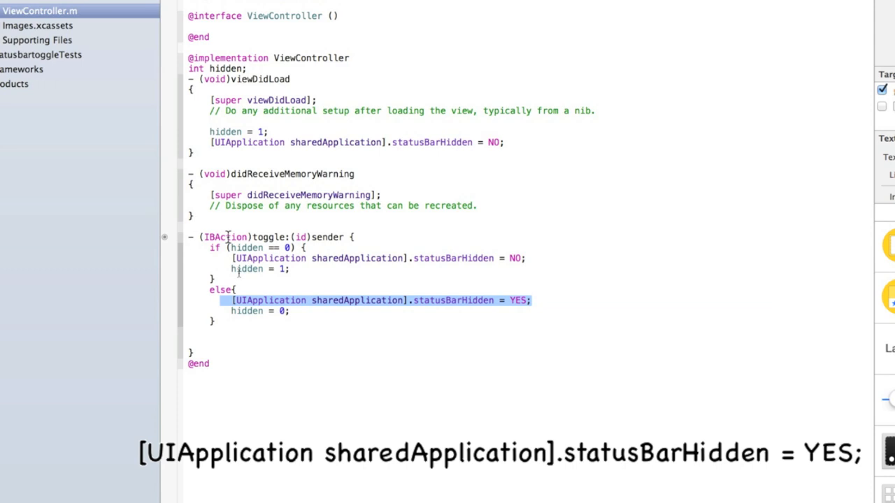
pyautogui.moveTo(207, 252)
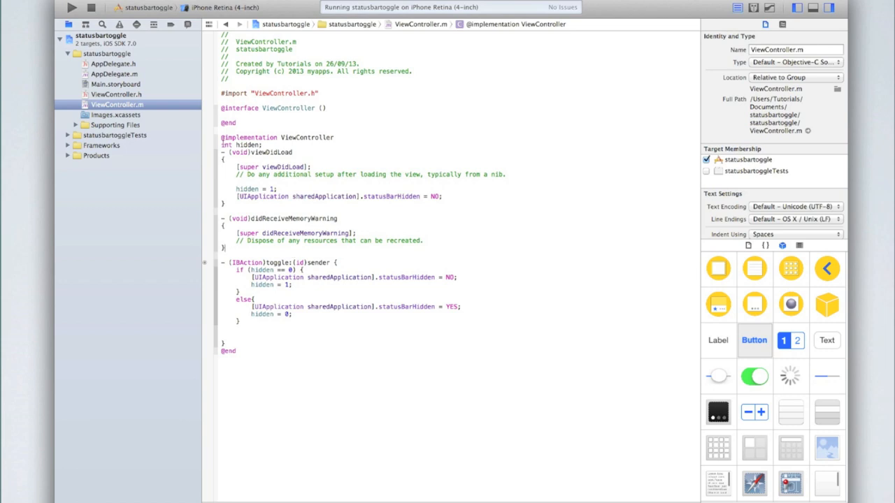
pyautogui.moveTo(213, 124)
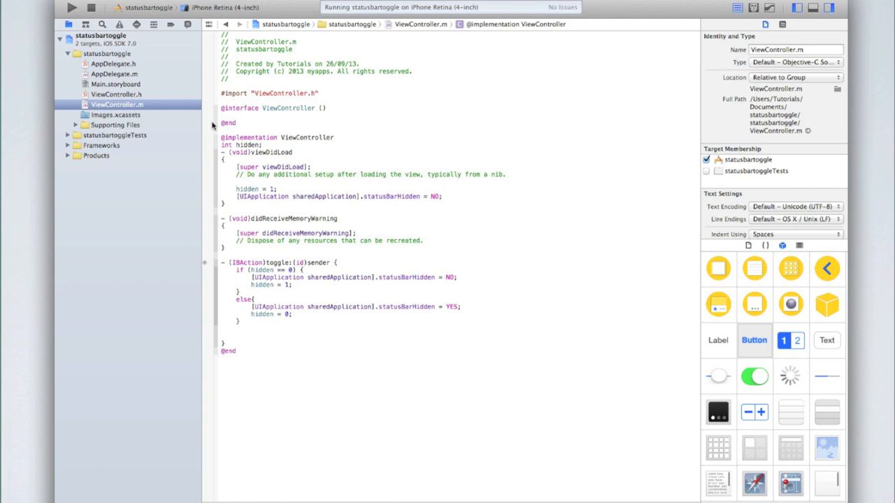
pyautogui.click(225, 248)
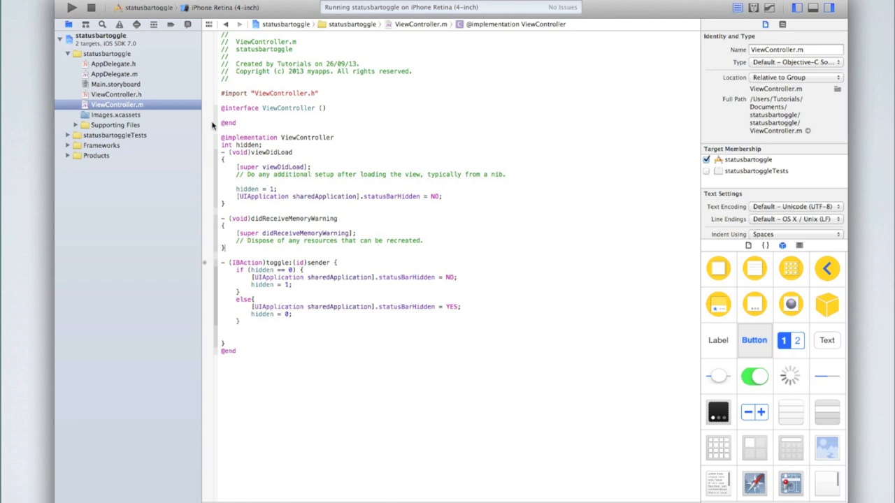